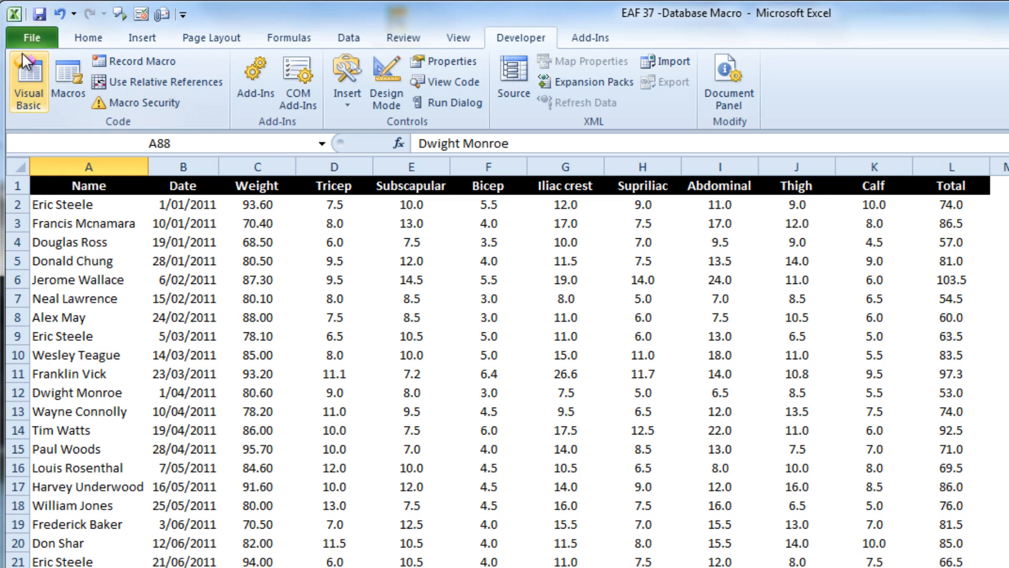
{"action": "mouse_move", "coordinate": [198, 324]}
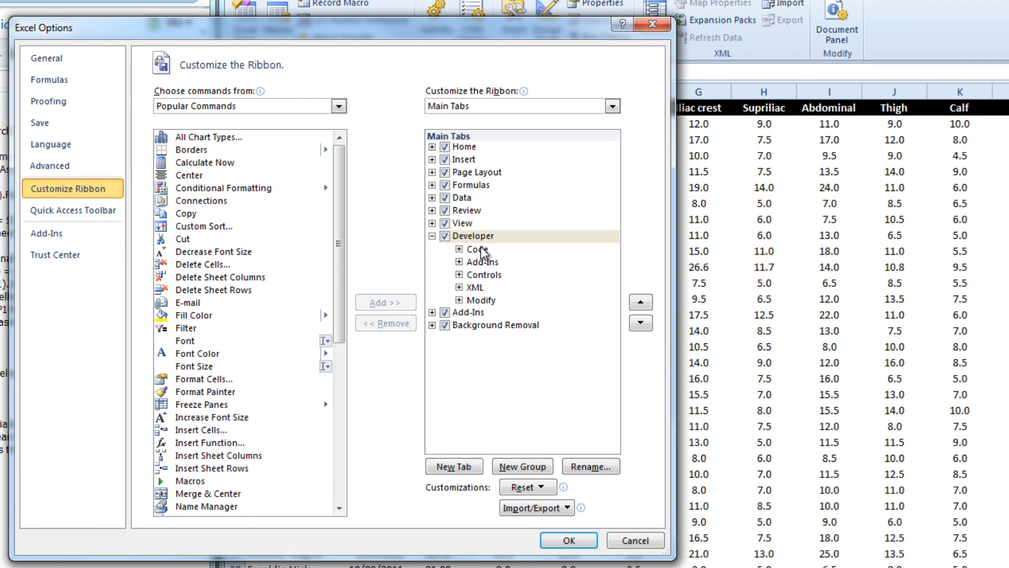
- Dismiss the options dialog and insert Module1 into the EAF 37 project
{"action": "left_click", "coordinate": [445, 235]}
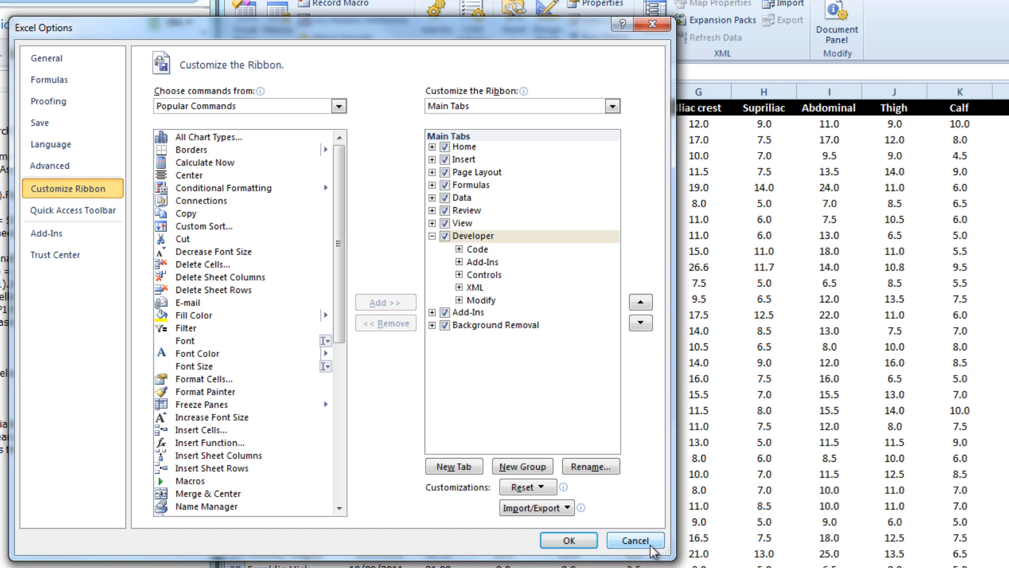
{"action": "left_click", "coordinate": [635, 539]}
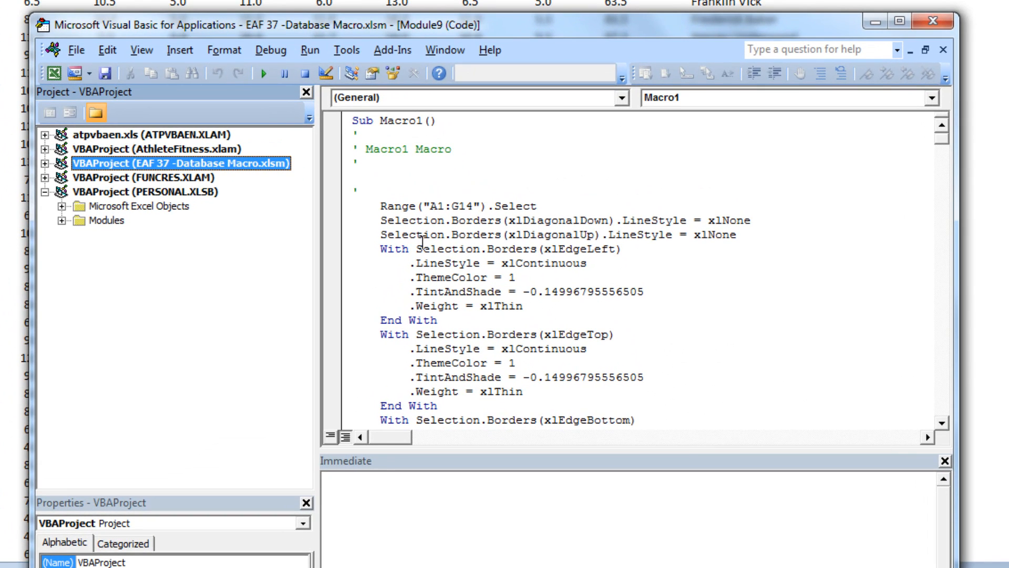
{"action": "left_click", "coordinate": [182, 49]}
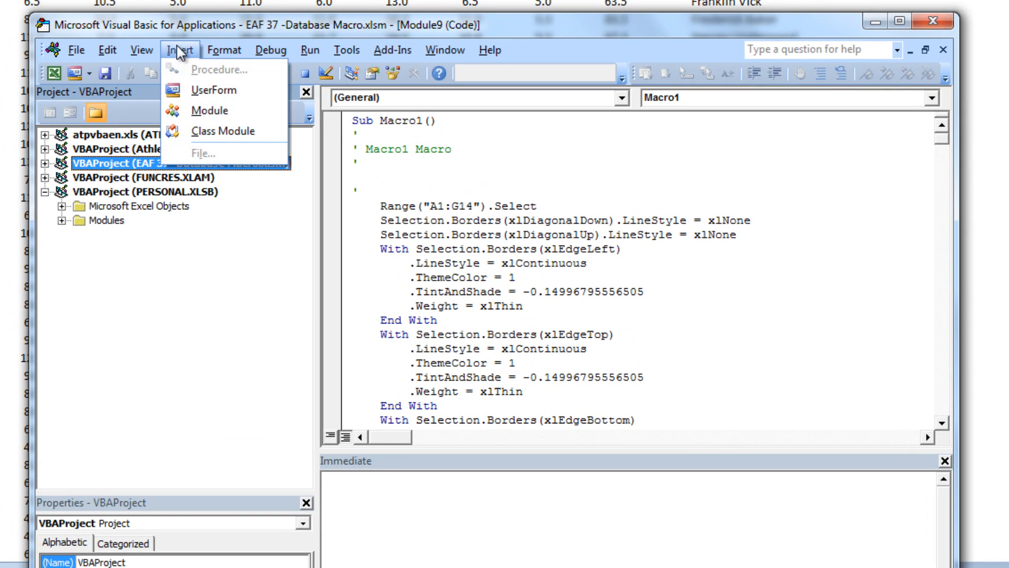
{"action": "left_click", "coordinate": [211, 110]}
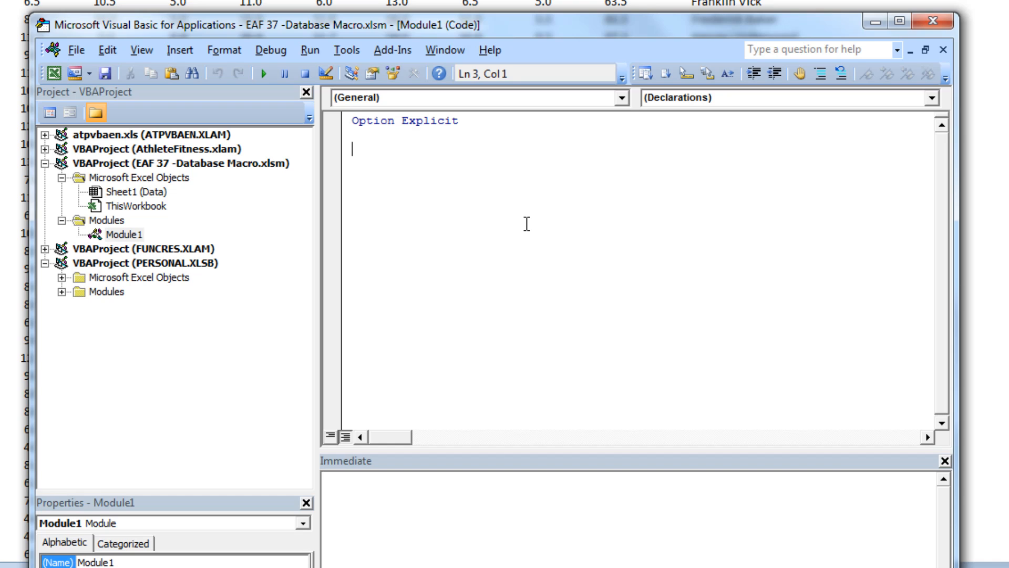
- Type the 'Sub finddata' declaration to create the procedure
{"action": "type", "text": "sub"}
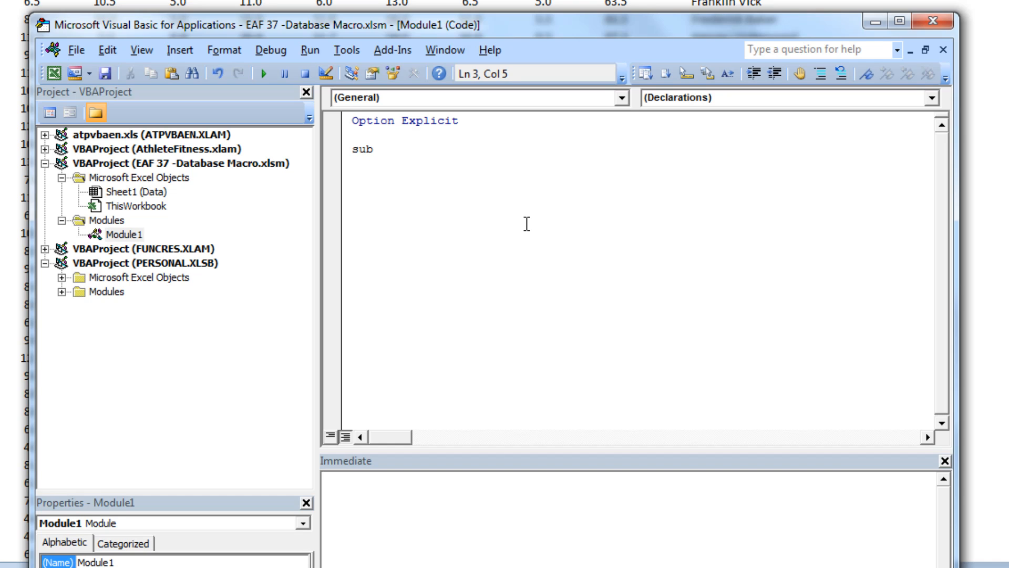
{"action": "type", "text": "\" \""}
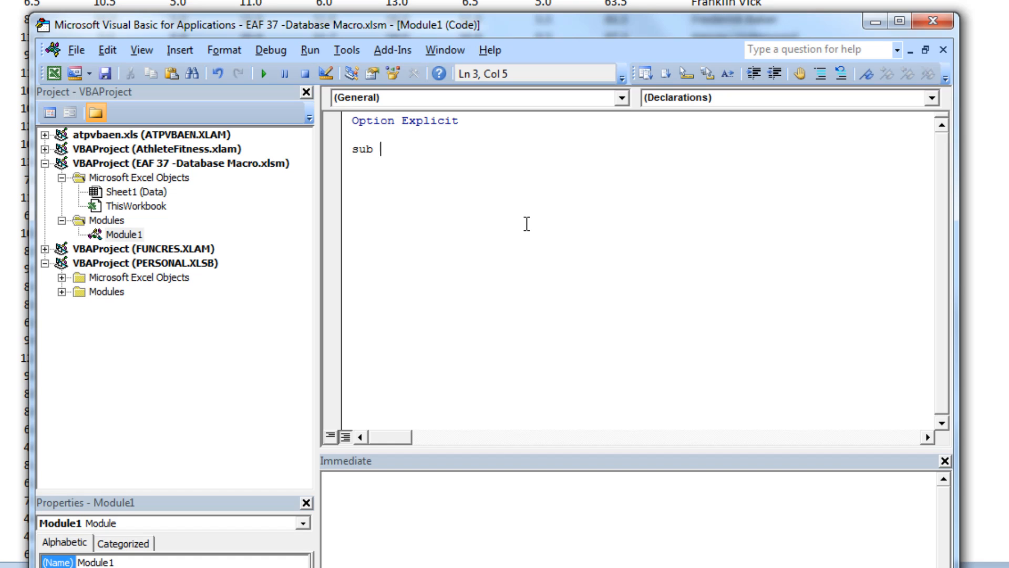
{"action": "type", "text": "find"}
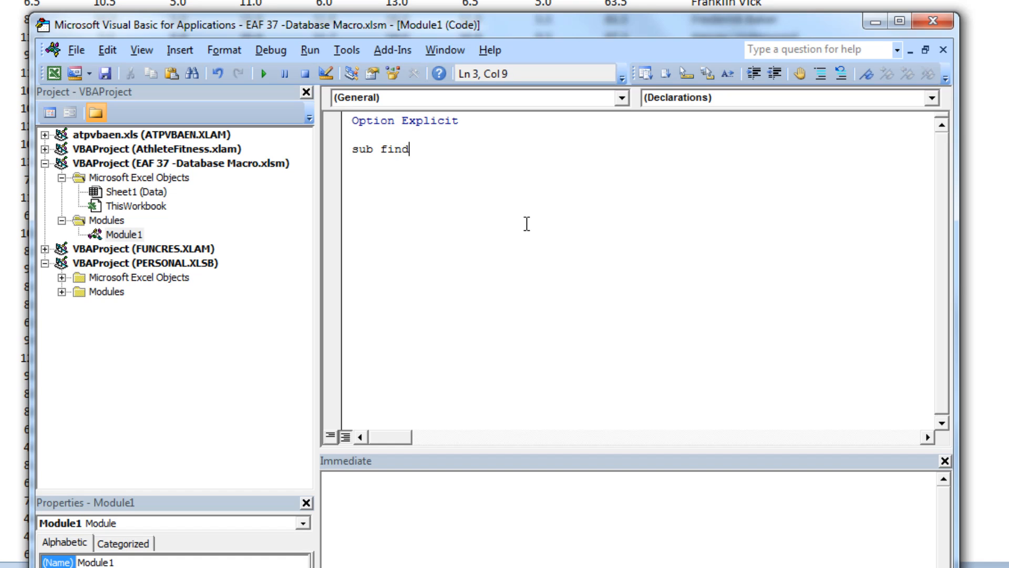
{"action": "type", "text": "data"}
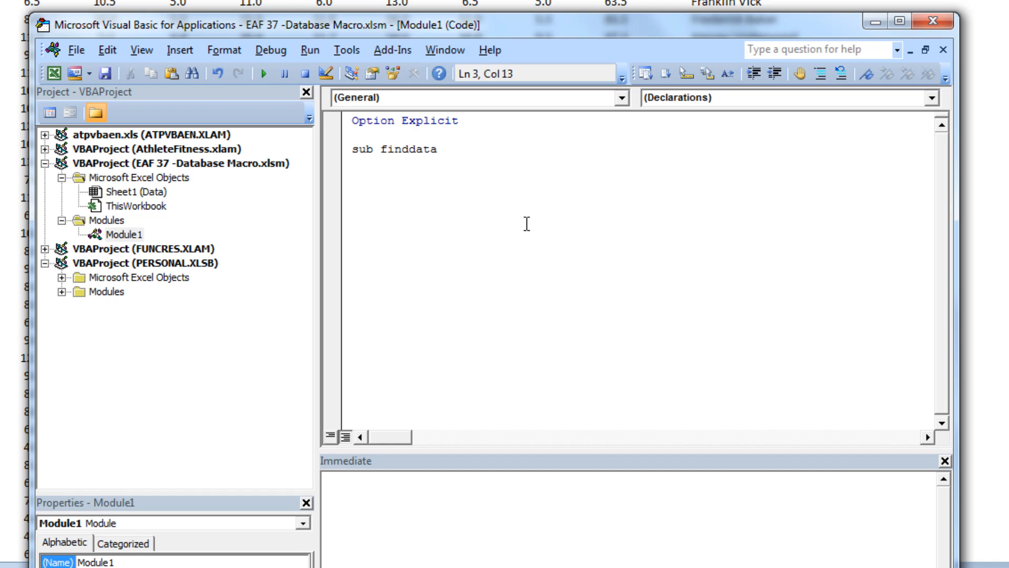
{"action": "key", "text": "enter"}
{"action": "type", "text": "'3. find records that match criteria and paste them"}
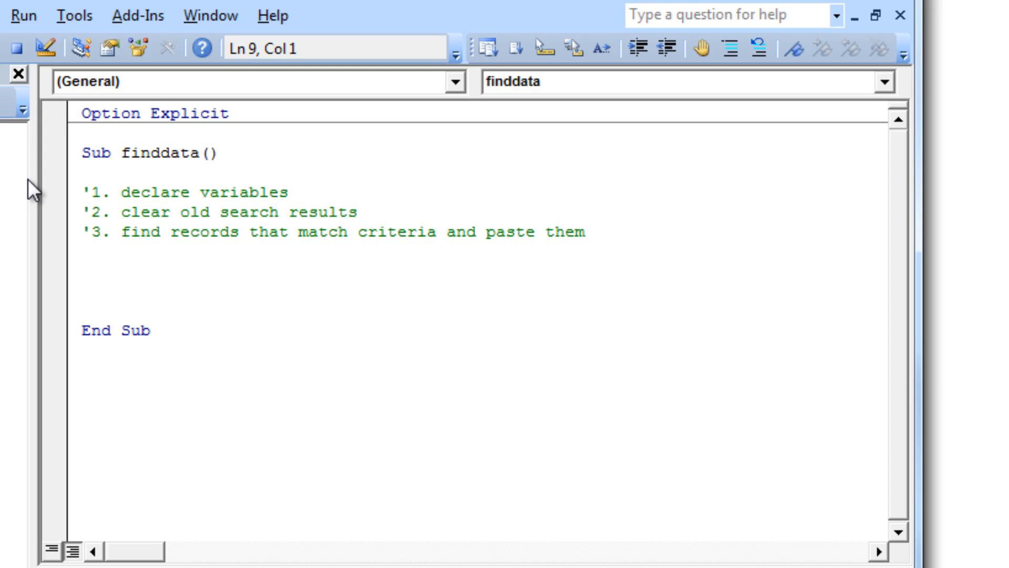
- Declare athletename As String, finalrow As Integer and i As Integer below the comments
{"action": "left_click", "coordinate": [81, 270]}
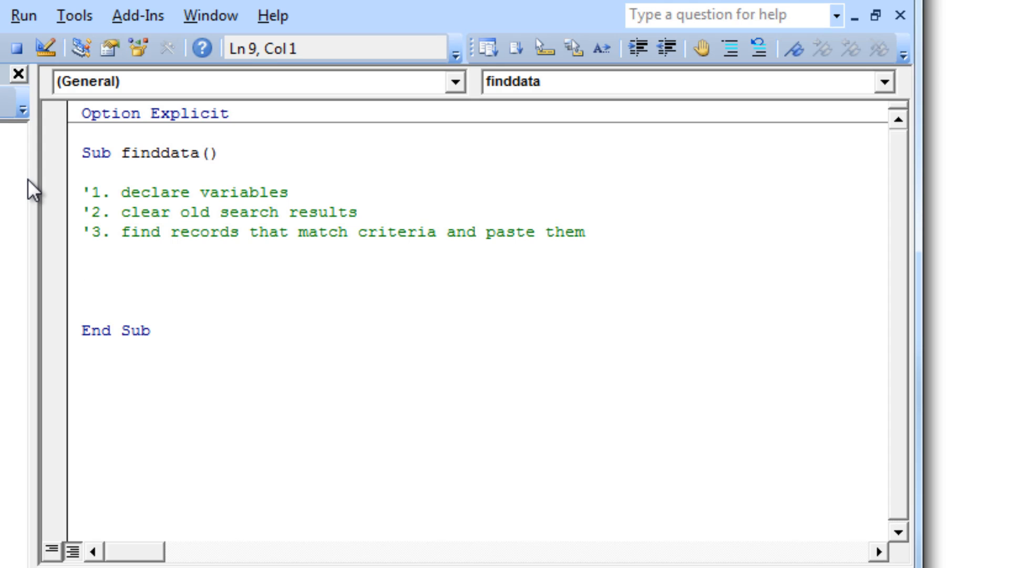
{"action": "type", "text": "dim"}
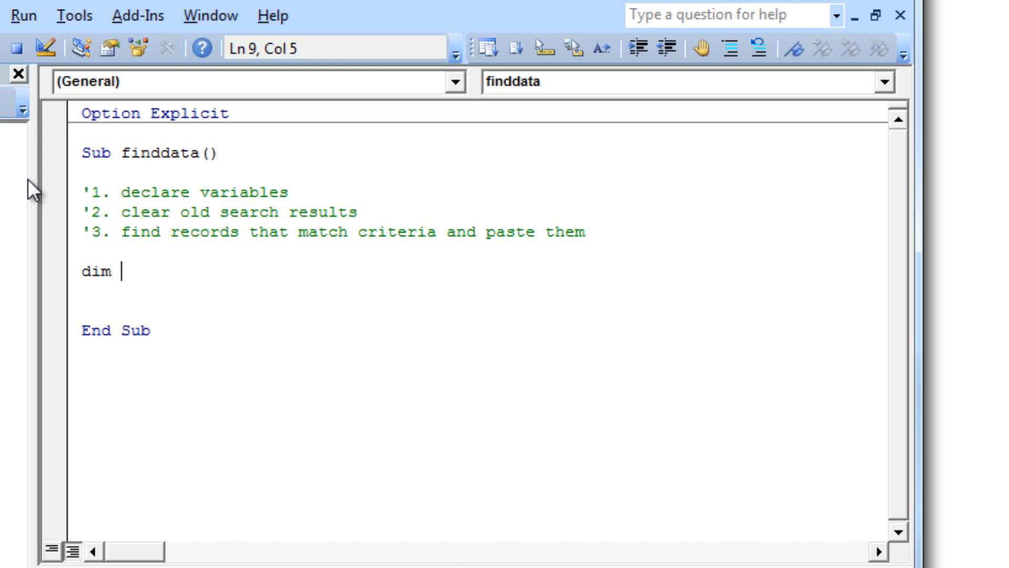
{"action": "type", "text": "athletename"}
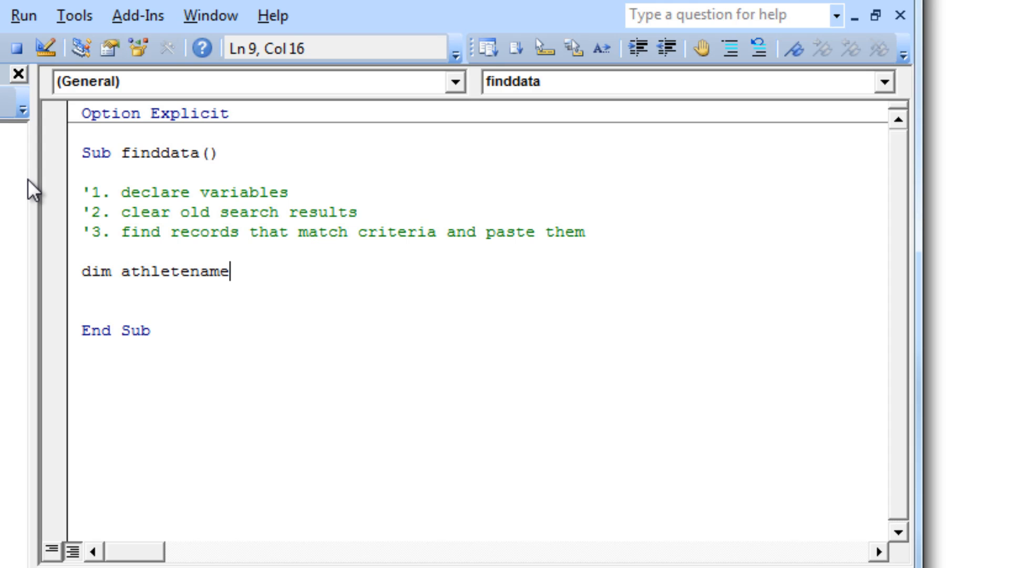
{"action": "type", "text": "as String"}
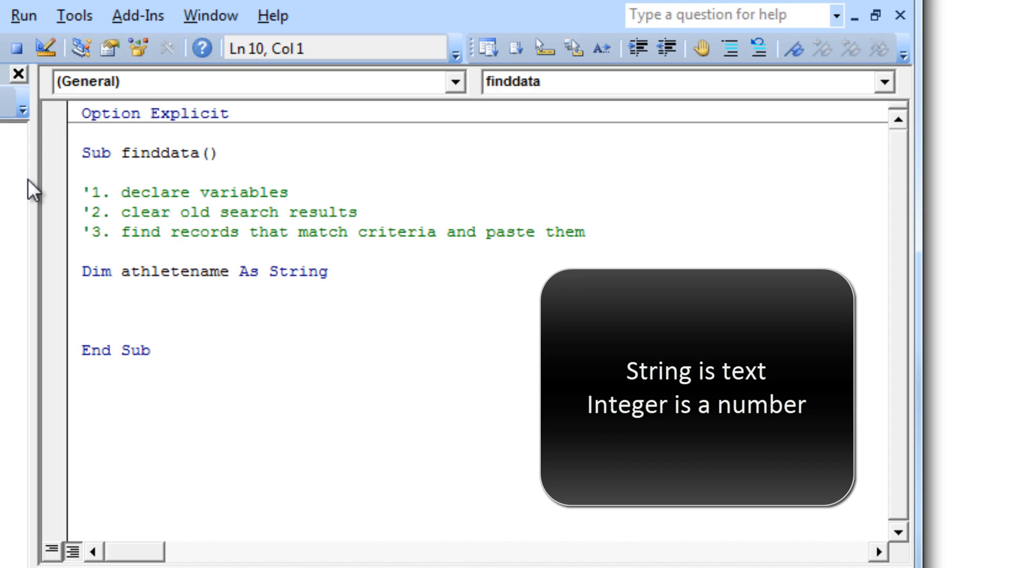
{"action": "type", "text": "dim finalrow"}
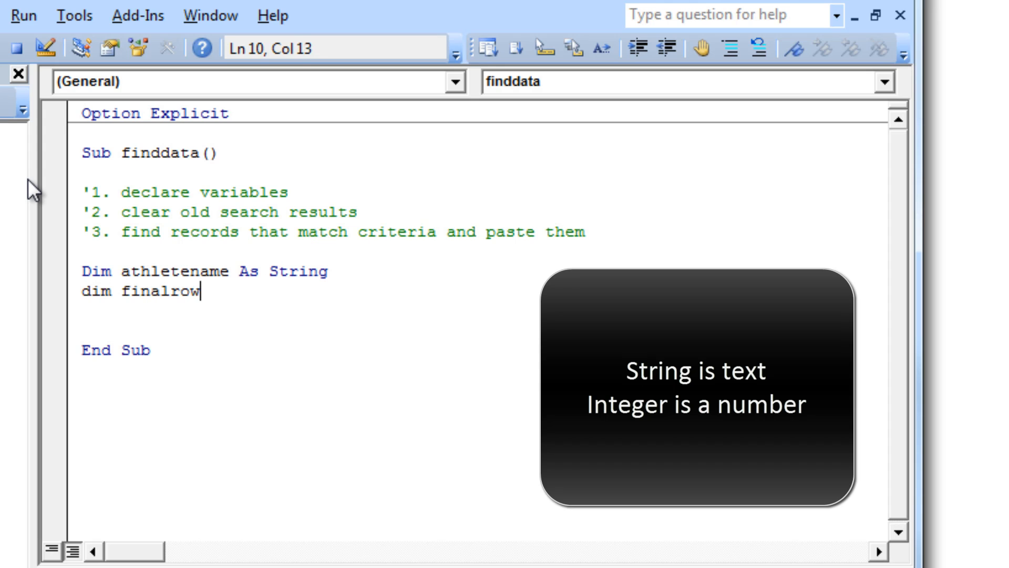
{"action": "type", "text": "as Integer"}
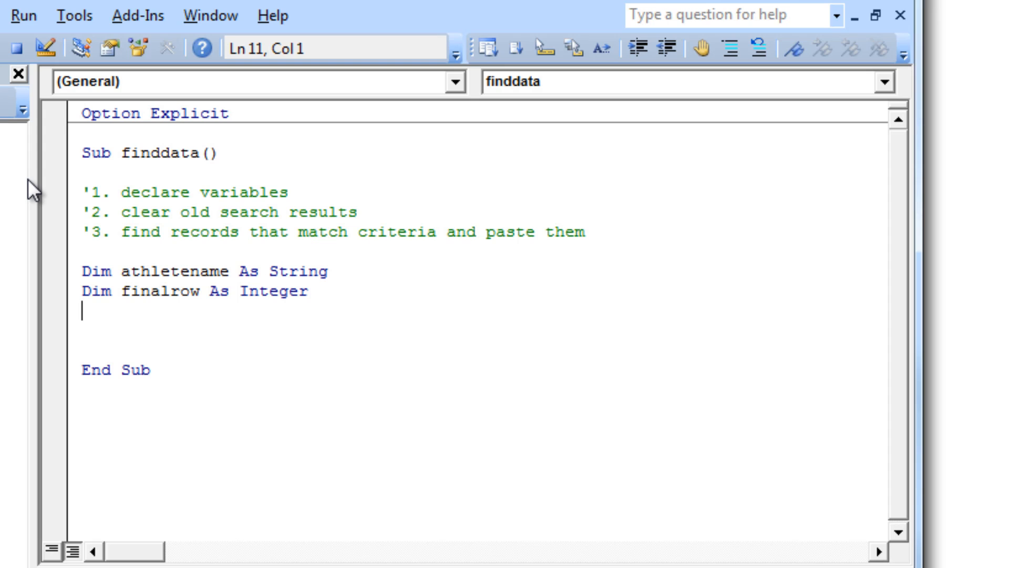
{"action": "type", "text": "Dim"}
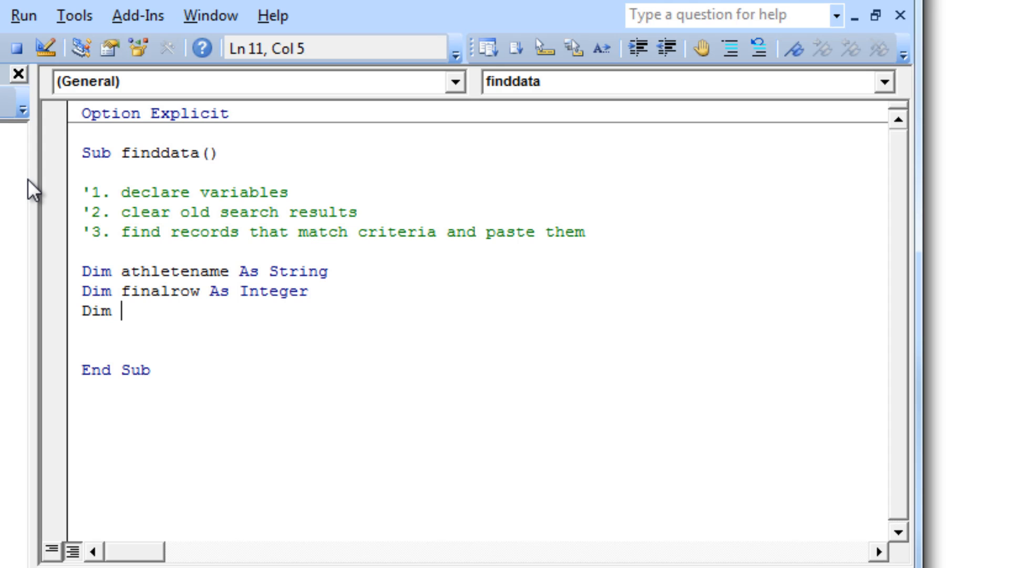
{"action": "type", "text": "i as in"}
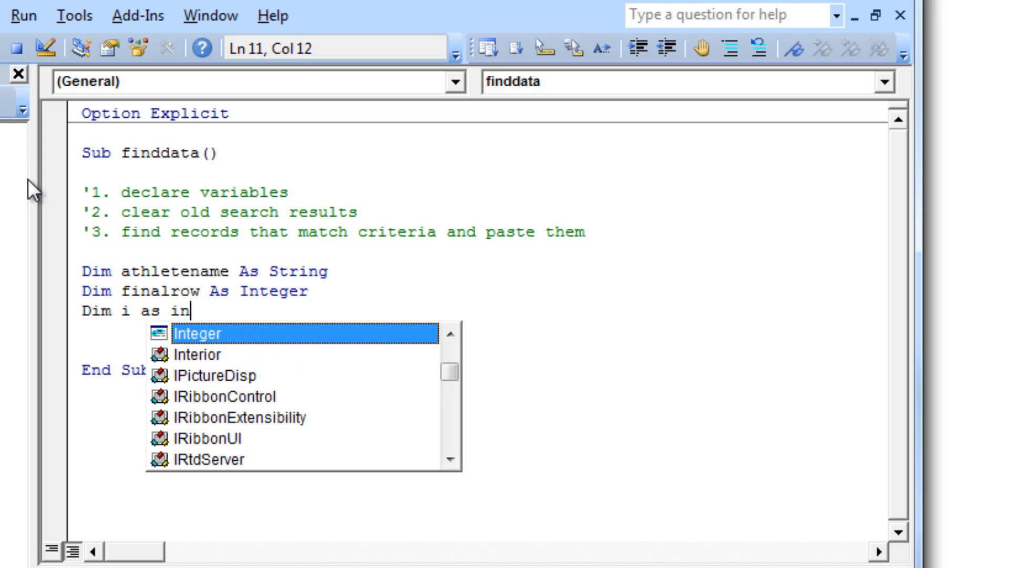
{"action": "key", "text": "tab"}
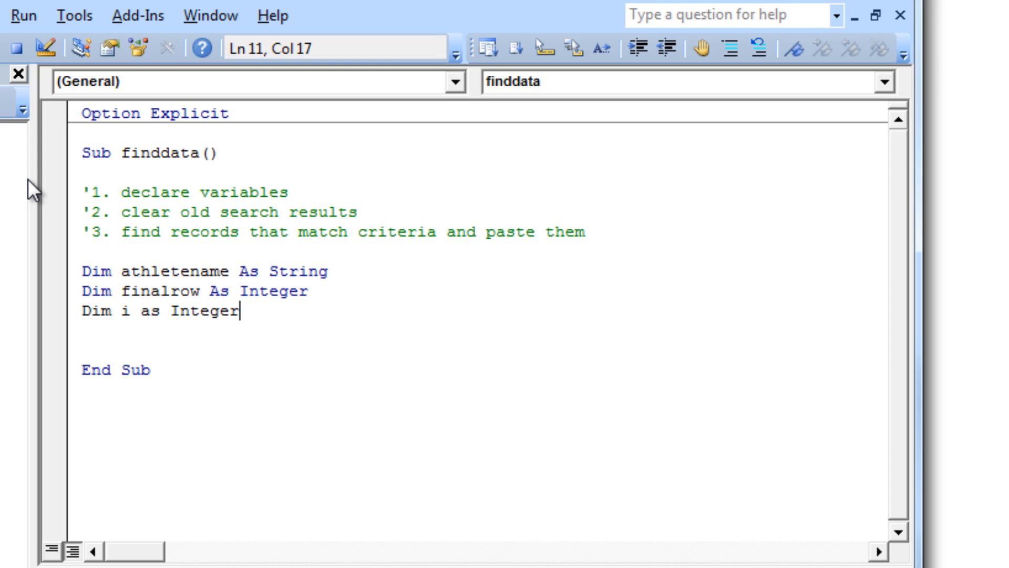
{"action": "key", "text": "enter"}
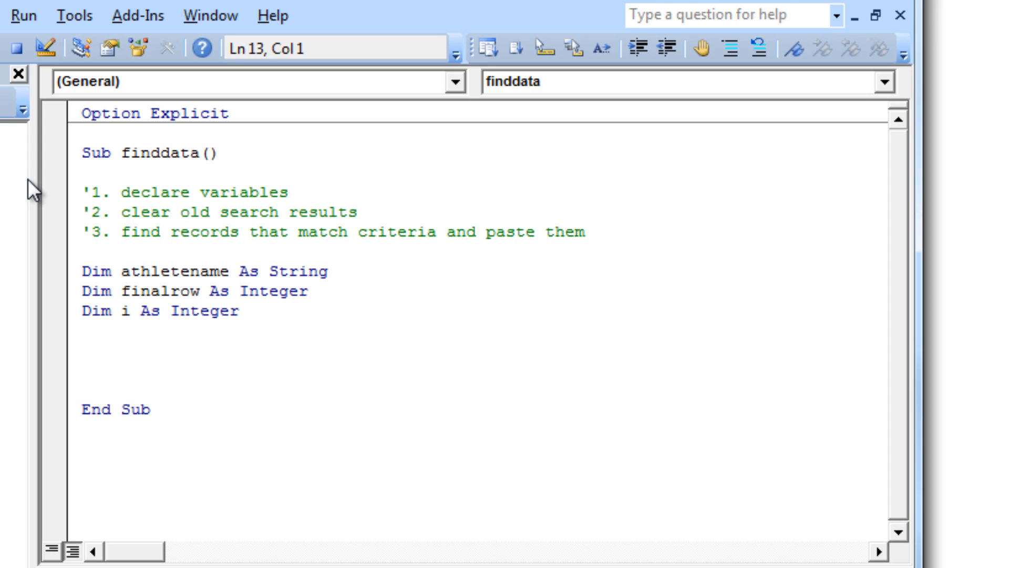
- Inspect the sheet's search area, marking P5:P18 where matching records will appear
{"action": "left_click", "coordinate": [82, 350]}
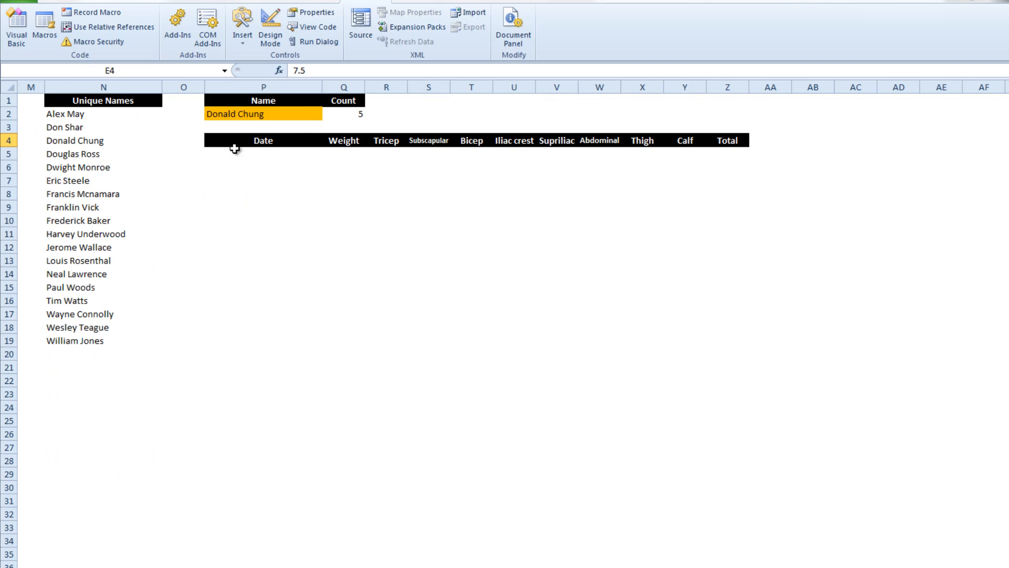
{"action": "left_click_drag", "start_coordinate": [232, 153], "coordinate": [738, 341]}
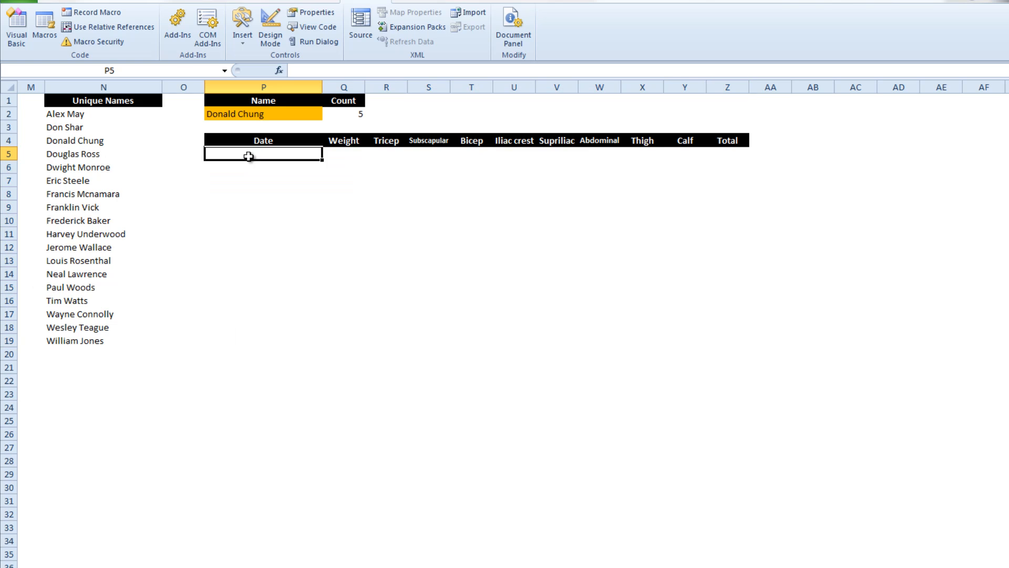
{"action": "left_click_drag", "start_coordinate": [263, 153], "coordinate": [263, 325]}
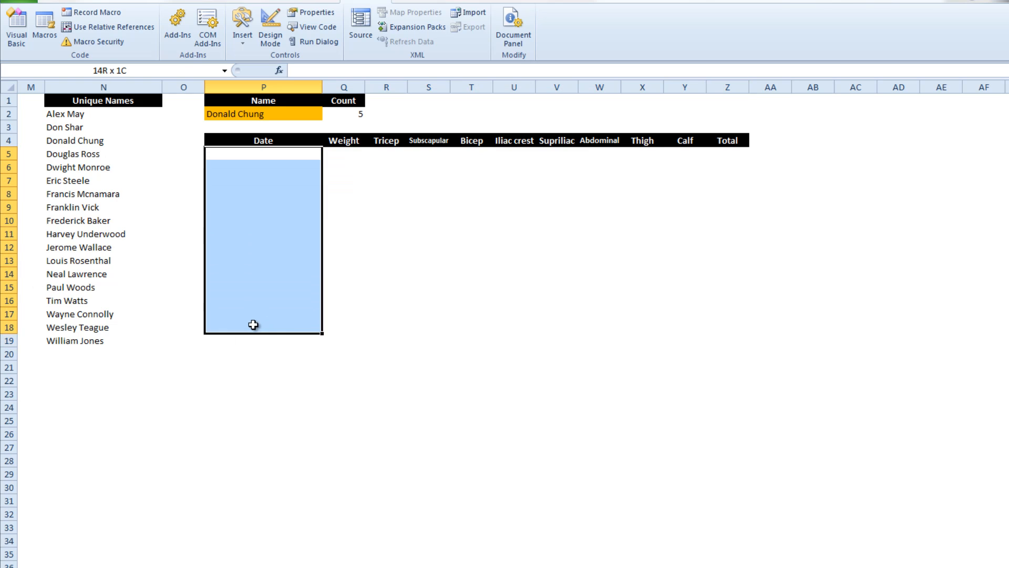
{"action": "left_click_drag", "start_coordinate": [253, 325], "coordinate": [237, 437]}
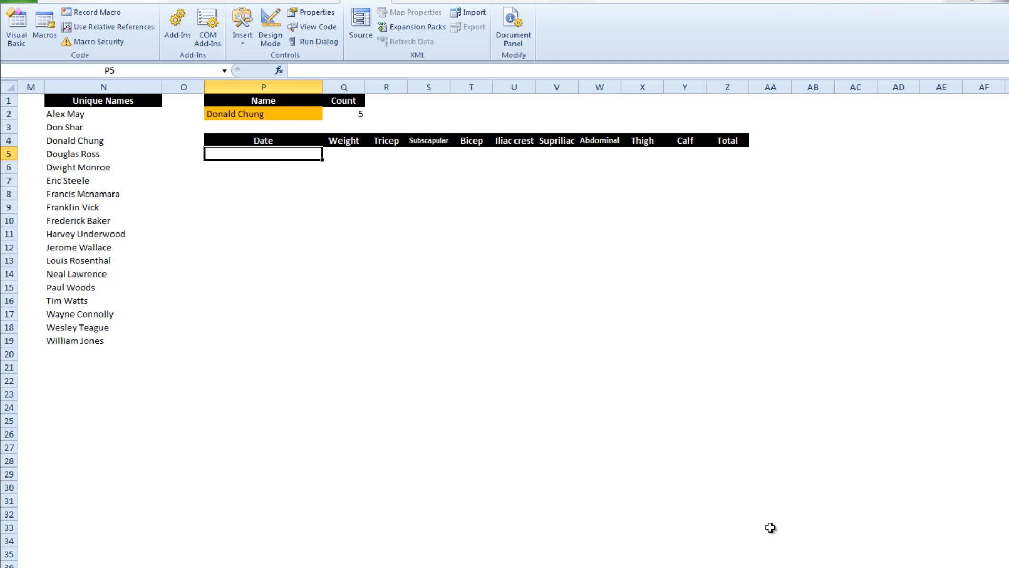
{"action": "scroll", "scroll_direction": "down", "scroll_amount": 3}
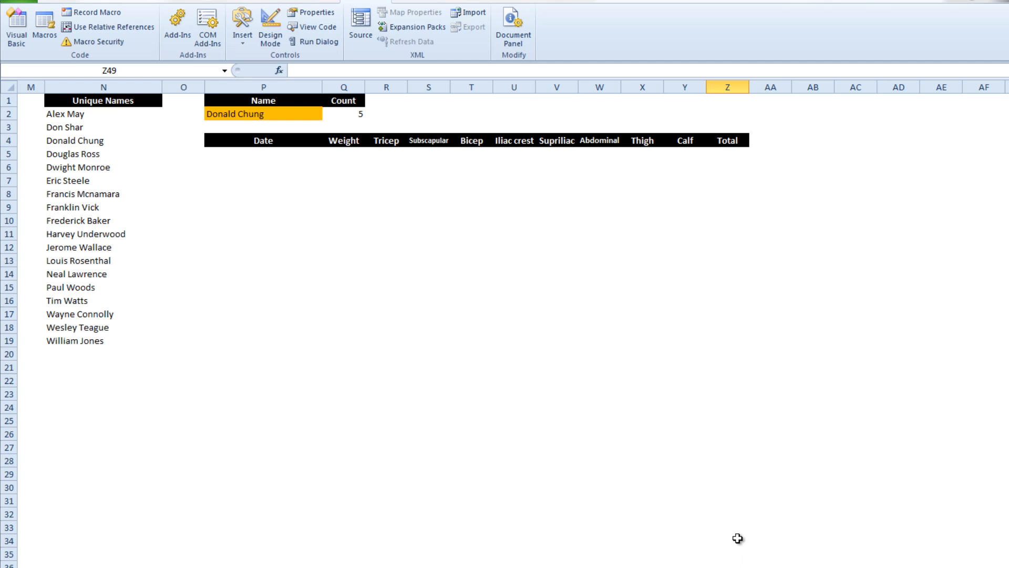
{"action": "left_click", "coordinate": [262, 153]}
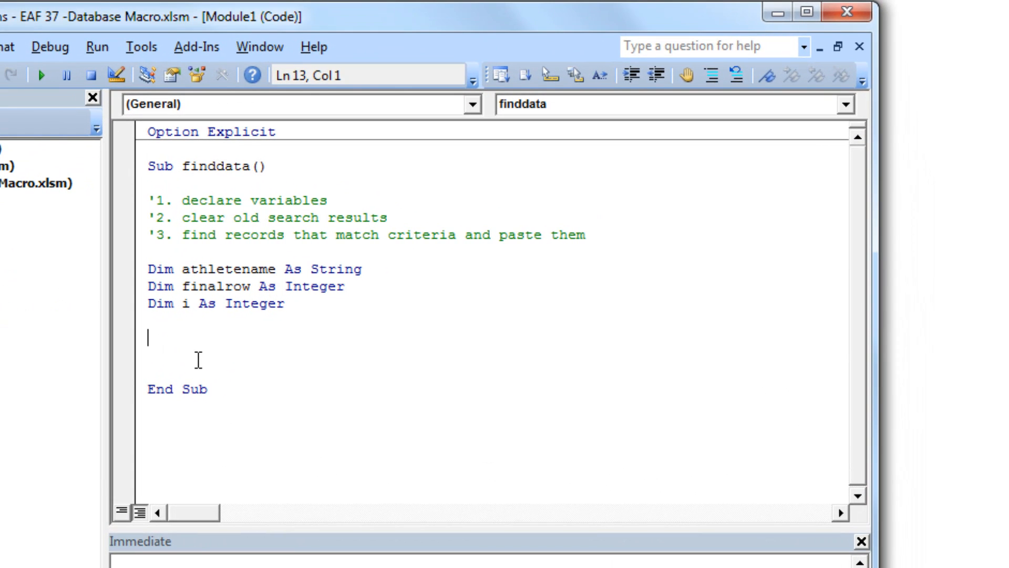
- Add the line Sheets("Data").Range("P5:Z50").ClearContents to finddata
{"action": "type", "text": "Sheets"}
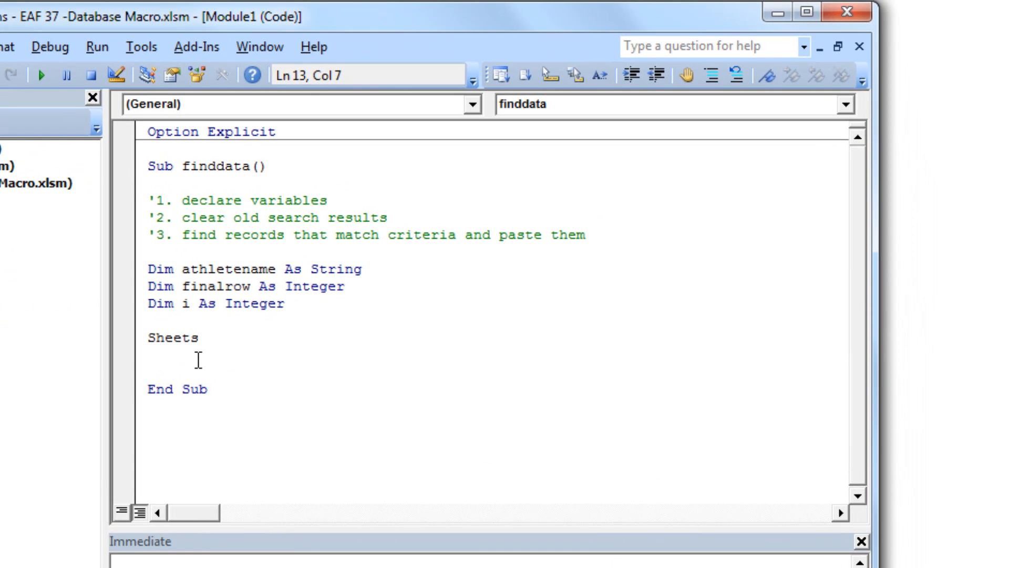
{"action": "type", "text": "(\""}
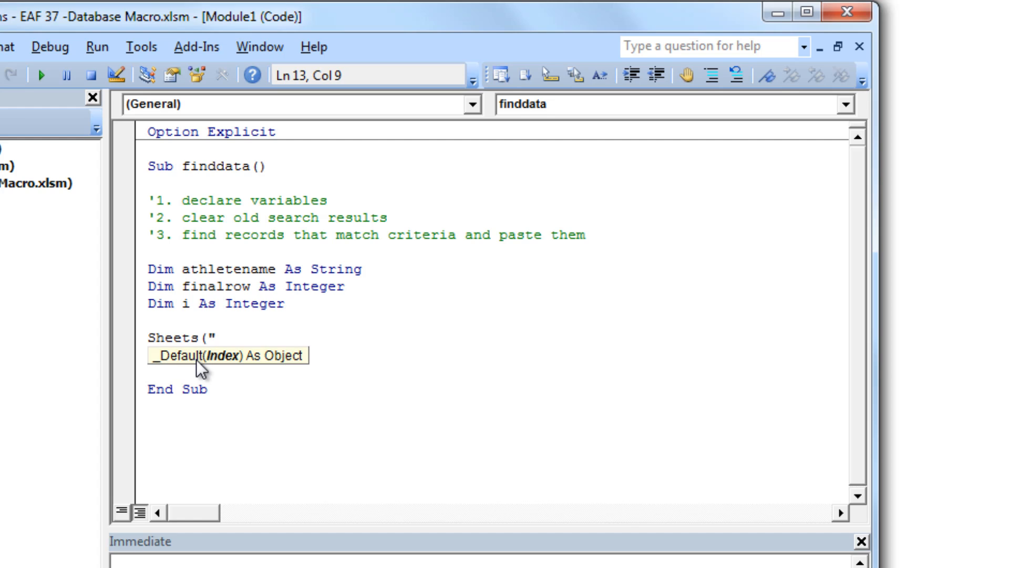
{"action": "type", "text": "Data"}
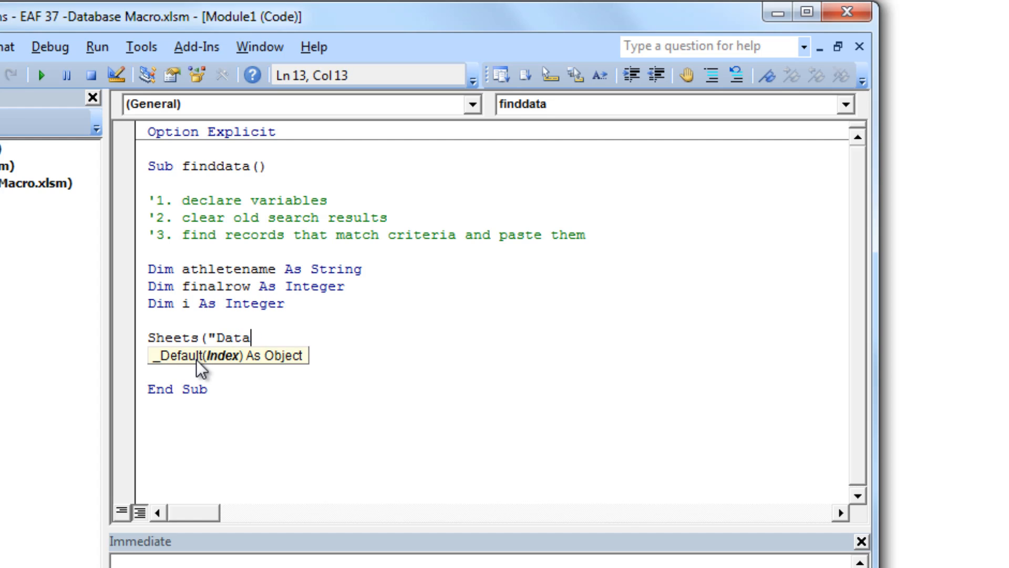
{"action": "type", "text": "\""}
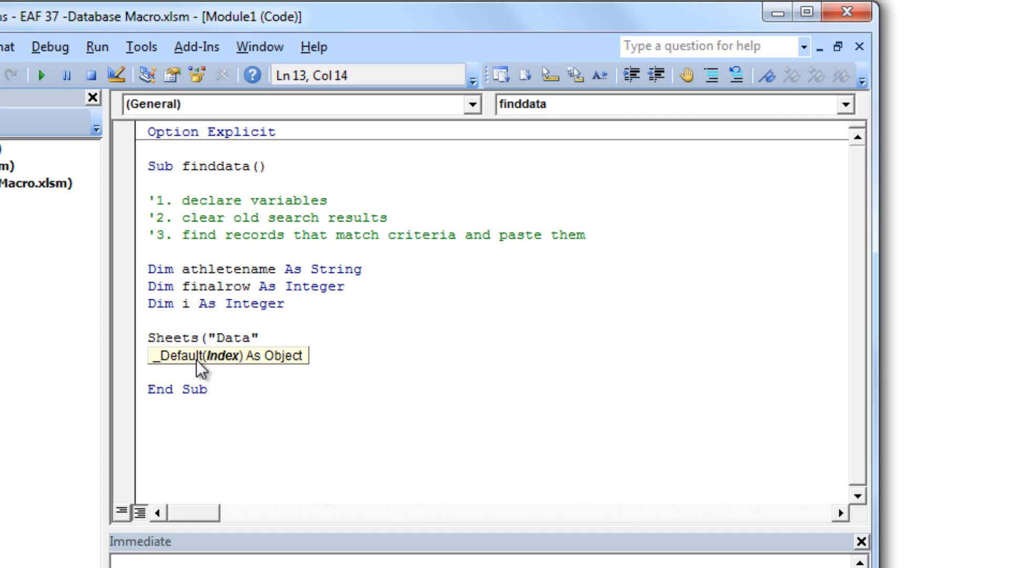
{"action": "type", "text": "\").R"}
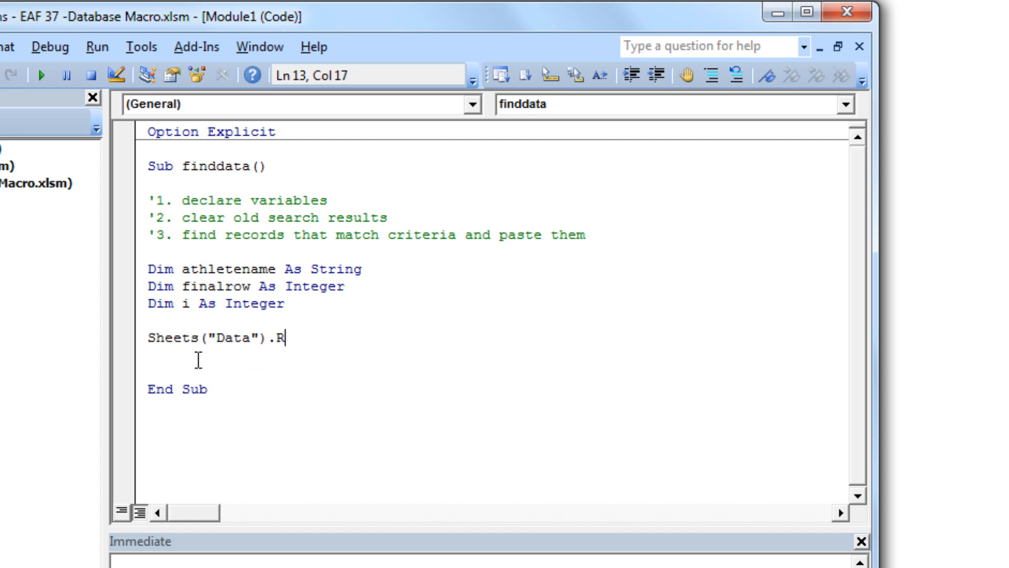
{"action": "type", "text": "ange("}
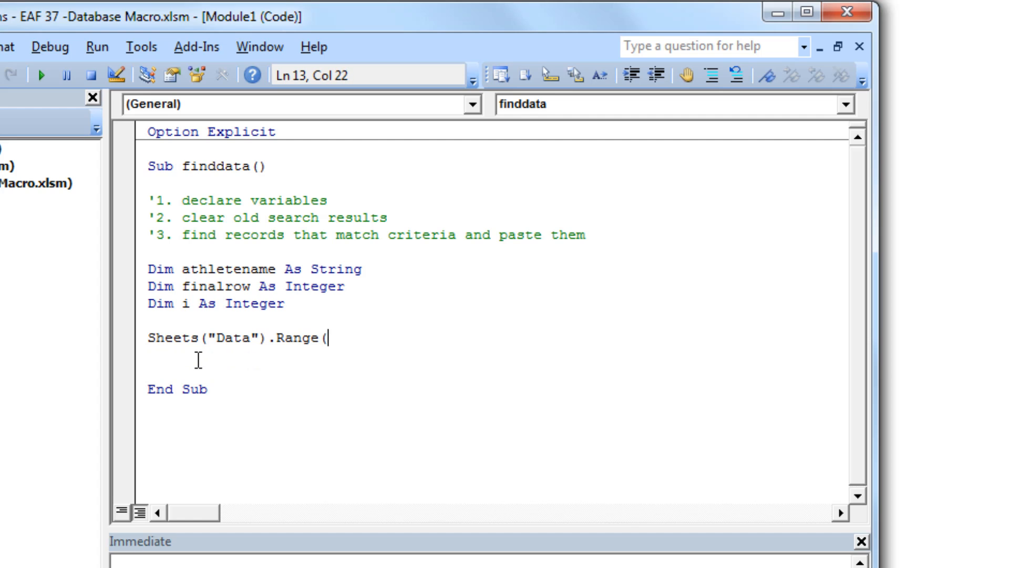
{"action": "type", "text": "\"P"}
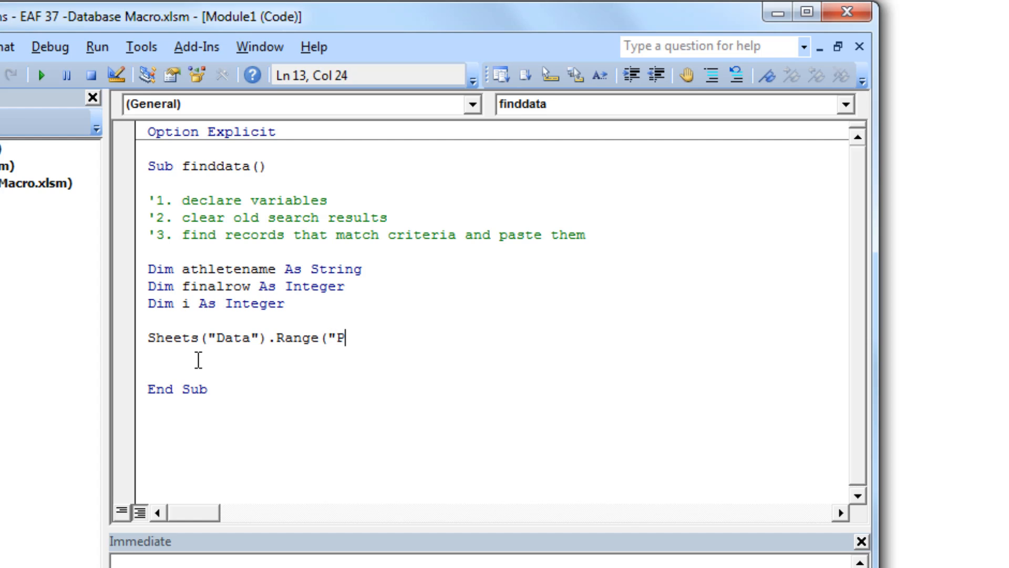
{"action": "type", "text": "5:"}
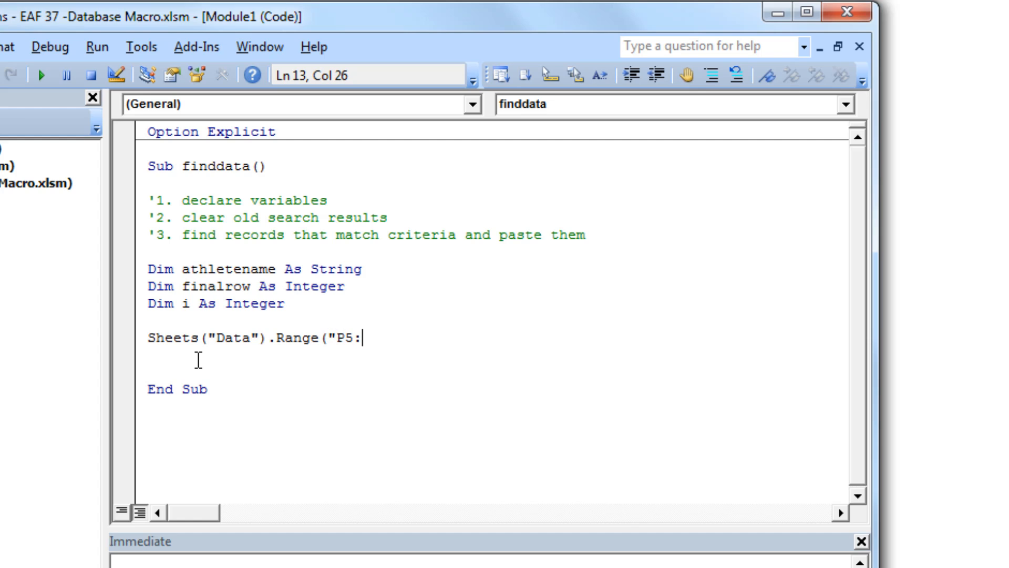
{"action": "type", "text": "Z"}
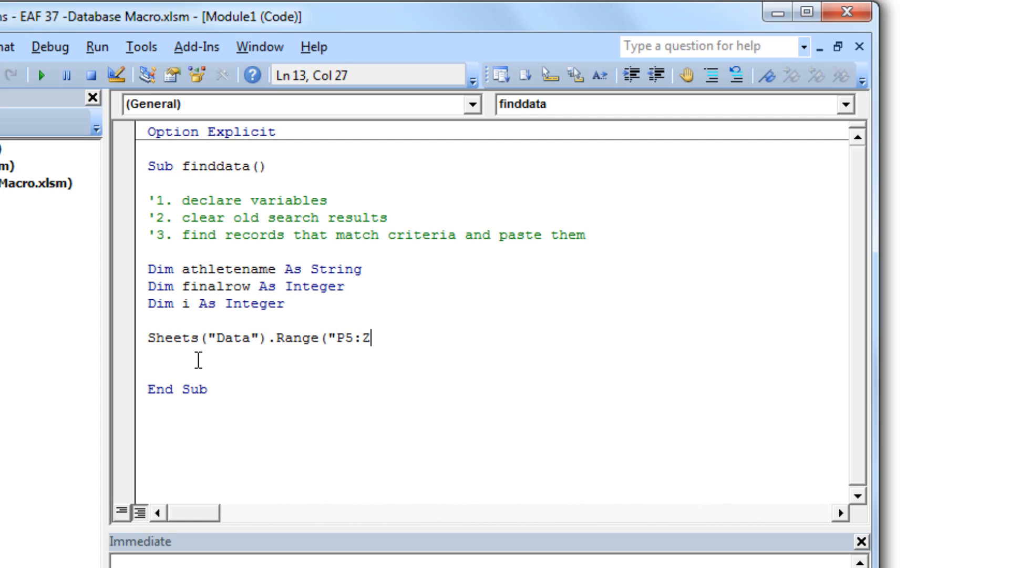
{"action": "type", "text": "50\")"}
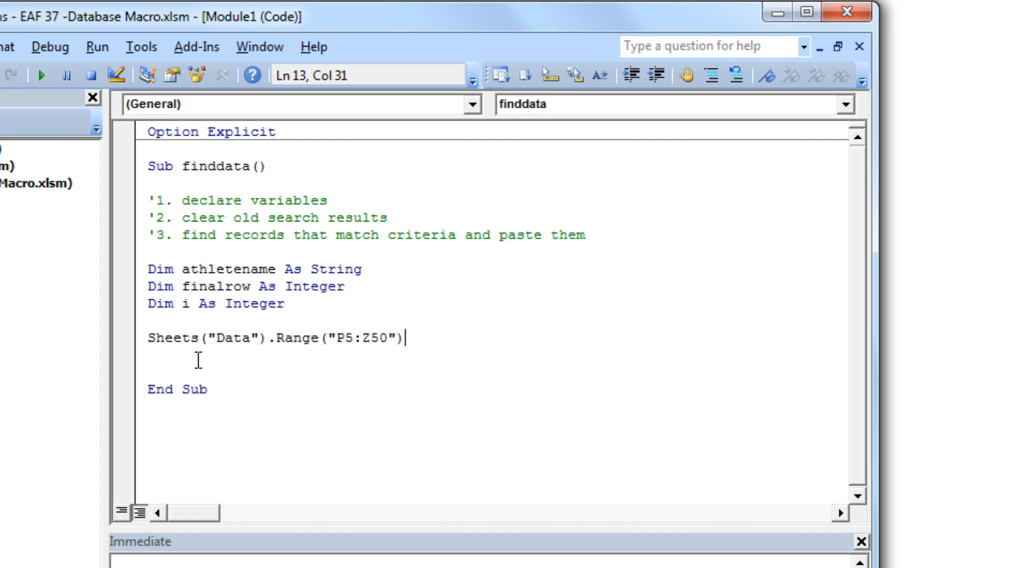
{"action": "type", "text": "."}
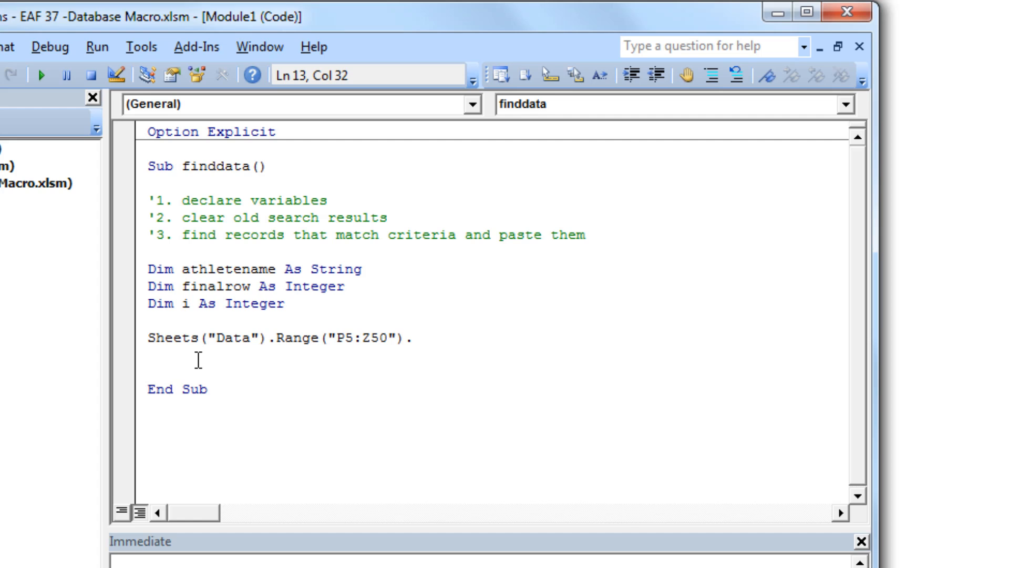
{"action": "type", "text": "Clearcon"}
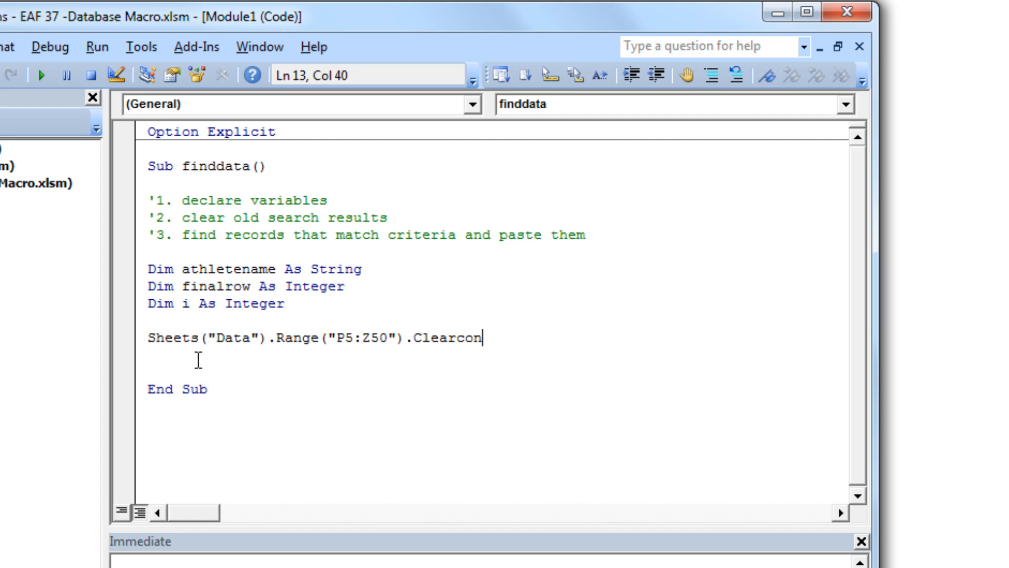
{"action": "type", "text": "tec"}
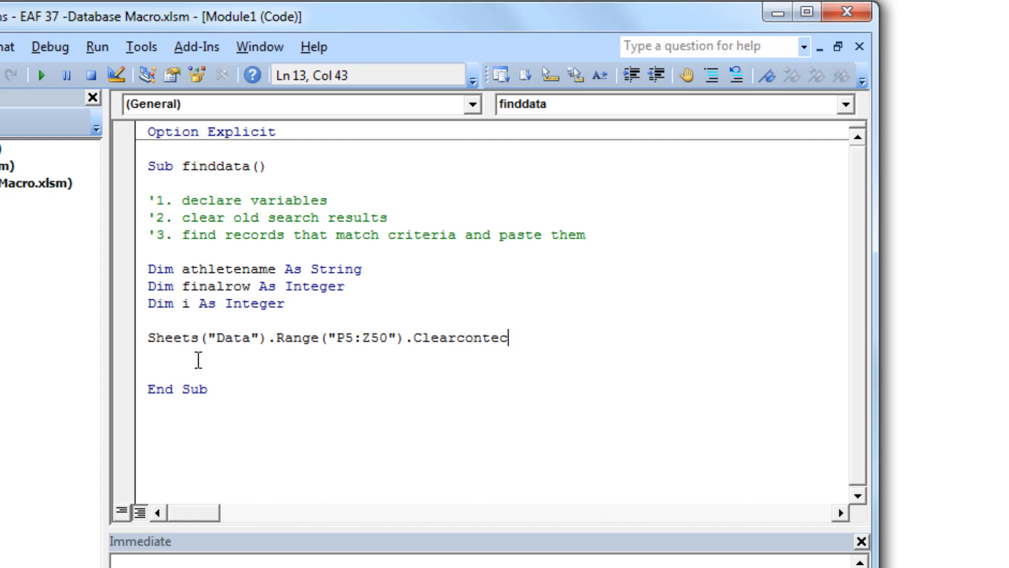
{"action": "type", "text": "ts"}
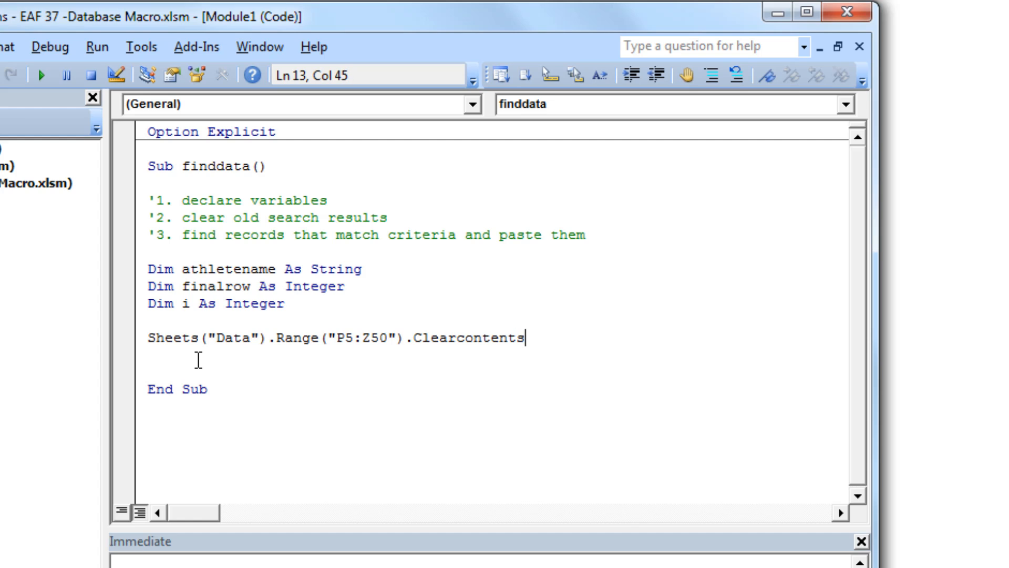
{"action": "key", "text": "enter"}
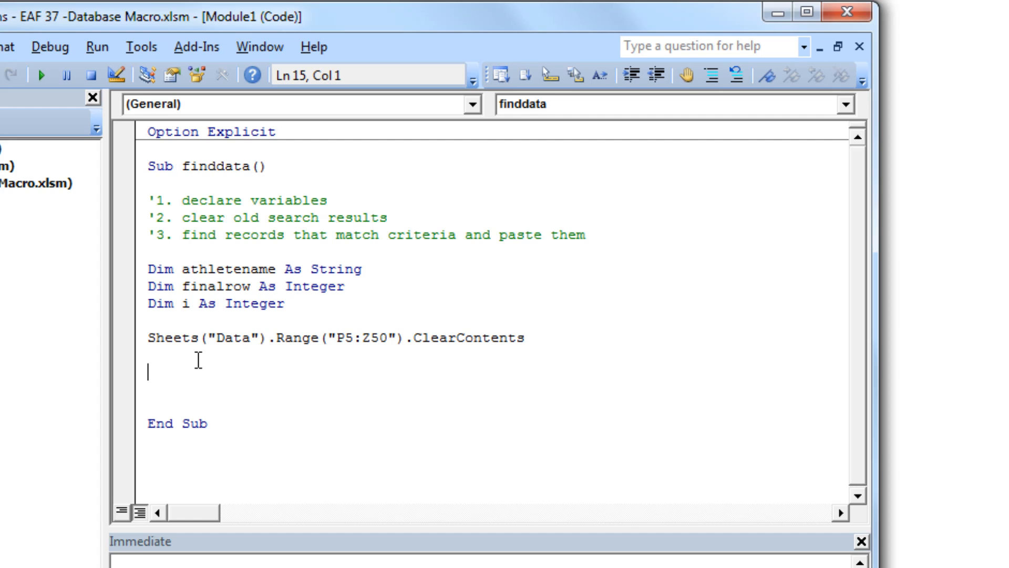
- Add athletename = Sheets("Data").Range("P2").Value to the macro
{"action": "type", "text": "athletn"}
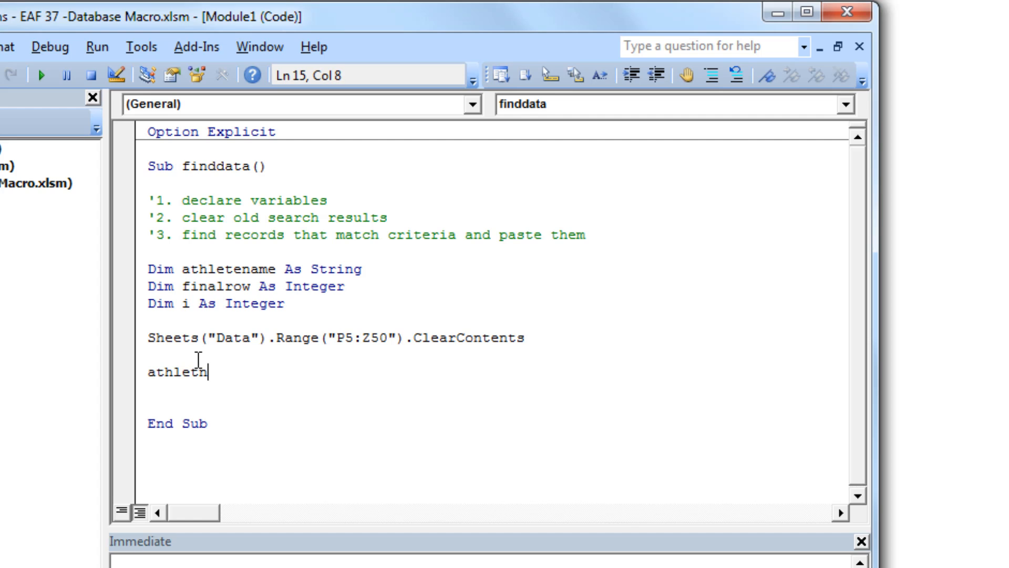
{"action": "type", "text": "ename"}
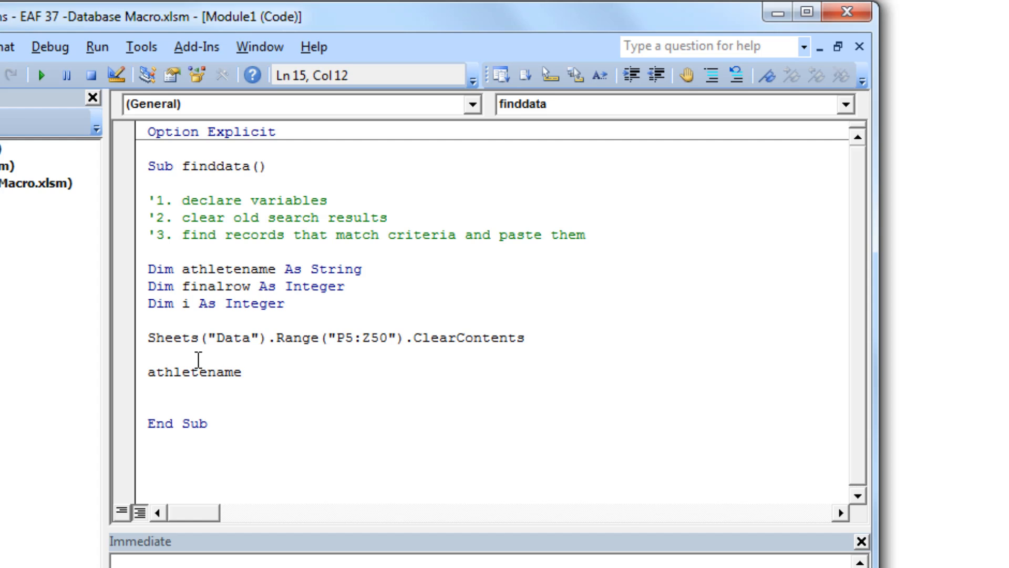
{"action": "type", "text": "= sheet"}
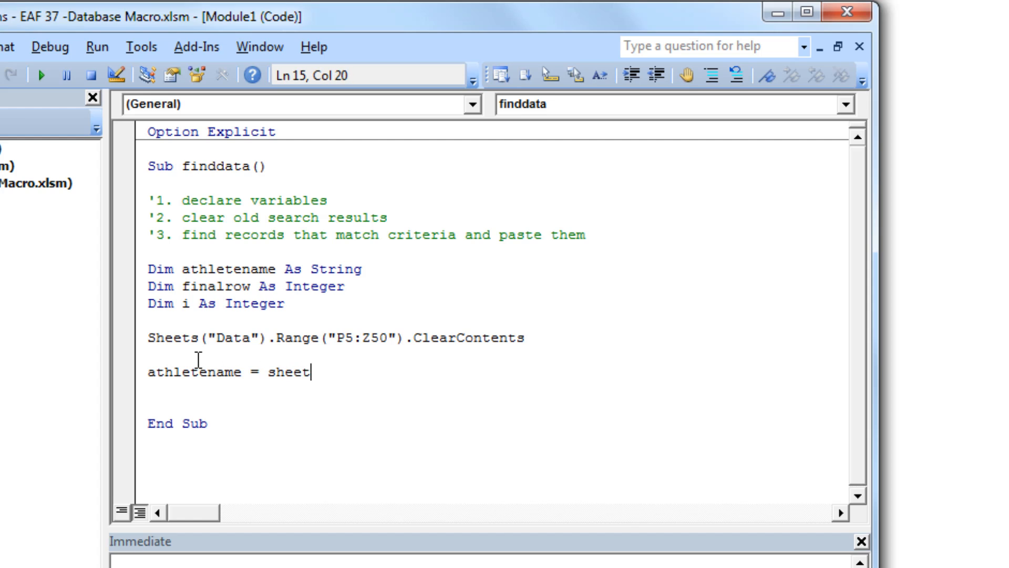
{"action": "type", "text": "s(\"D"}
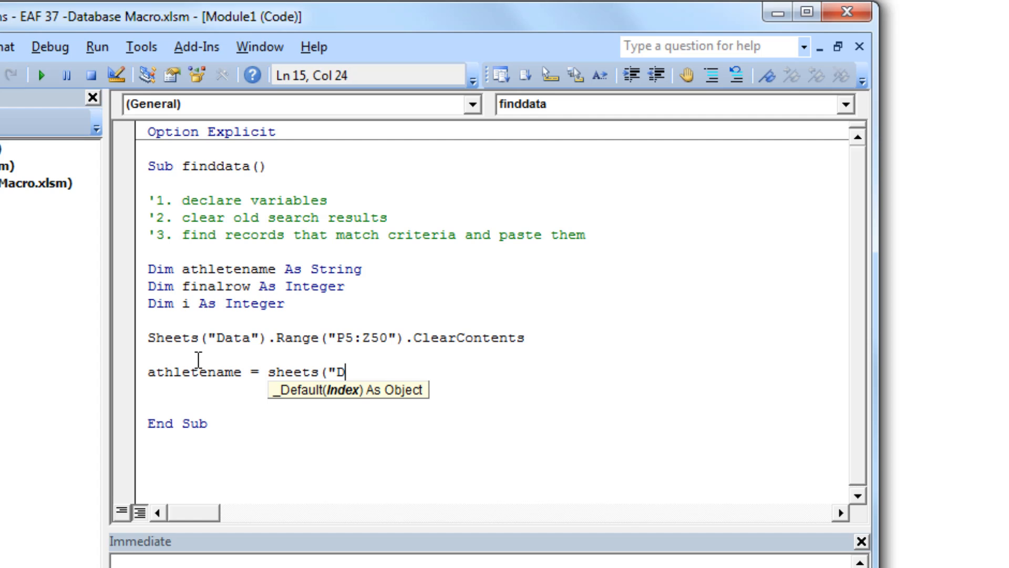
{"action": "type", "text": "ata"}
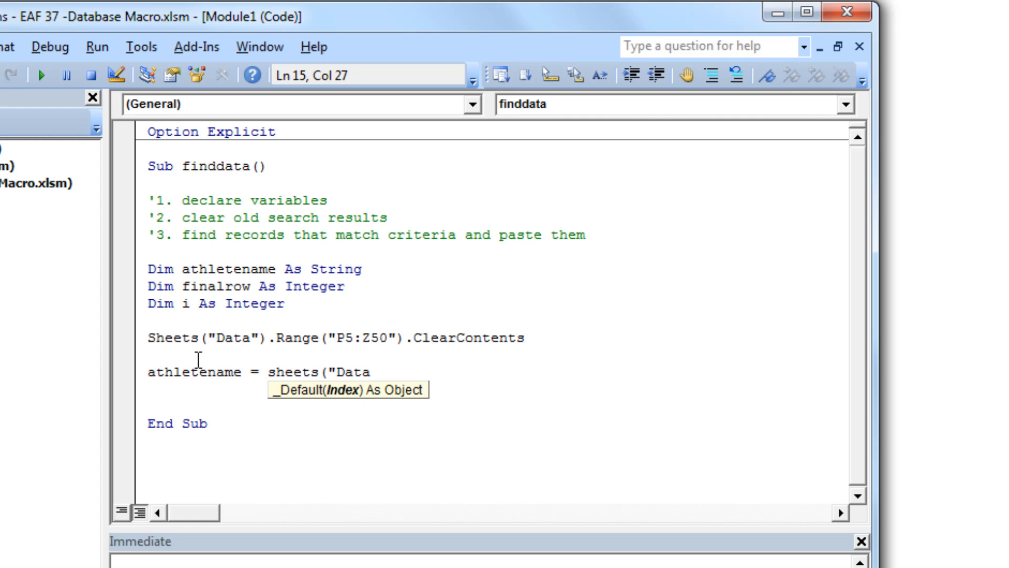
{"action": "type", "text": "\")"}
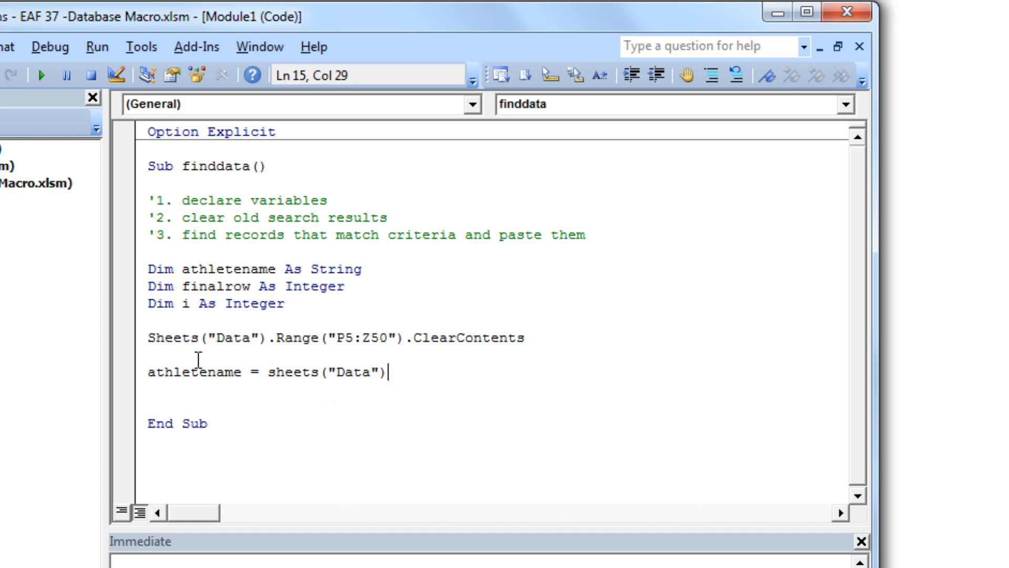
{"action": "type", "text": ".Range("}
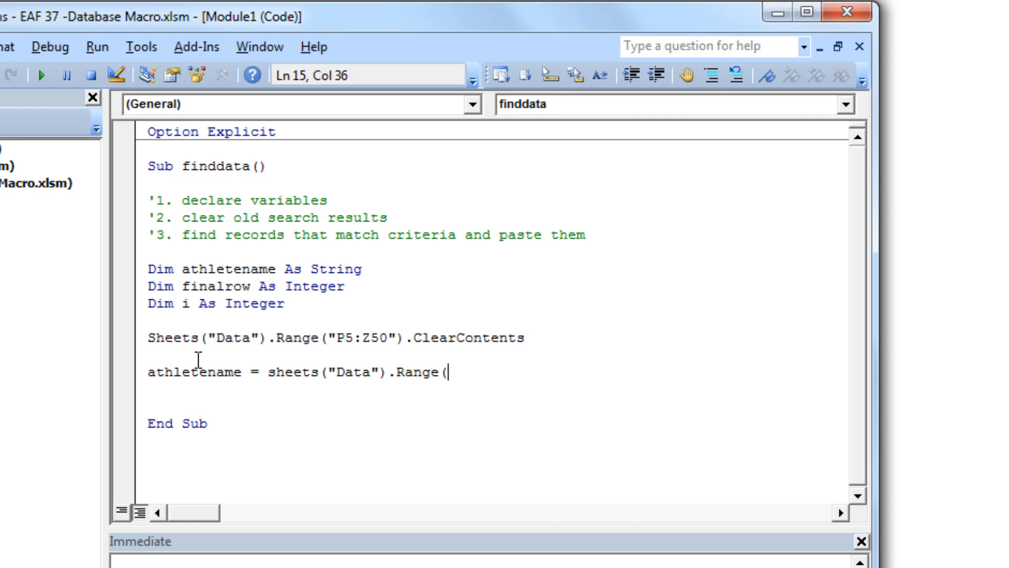
{"action": "type", "text": "\"P2\""}
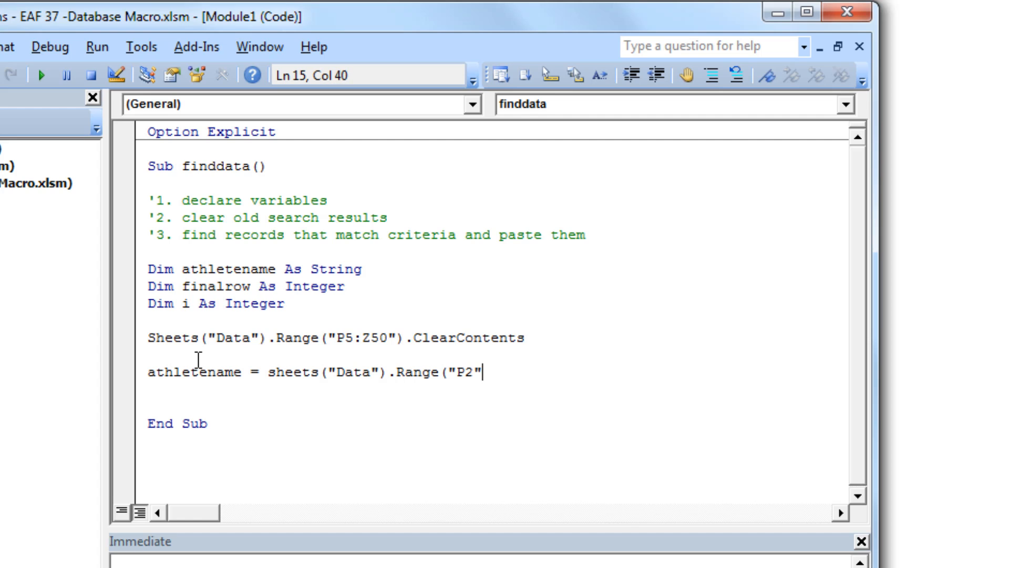
{"action": "type", "text": ").Value"}
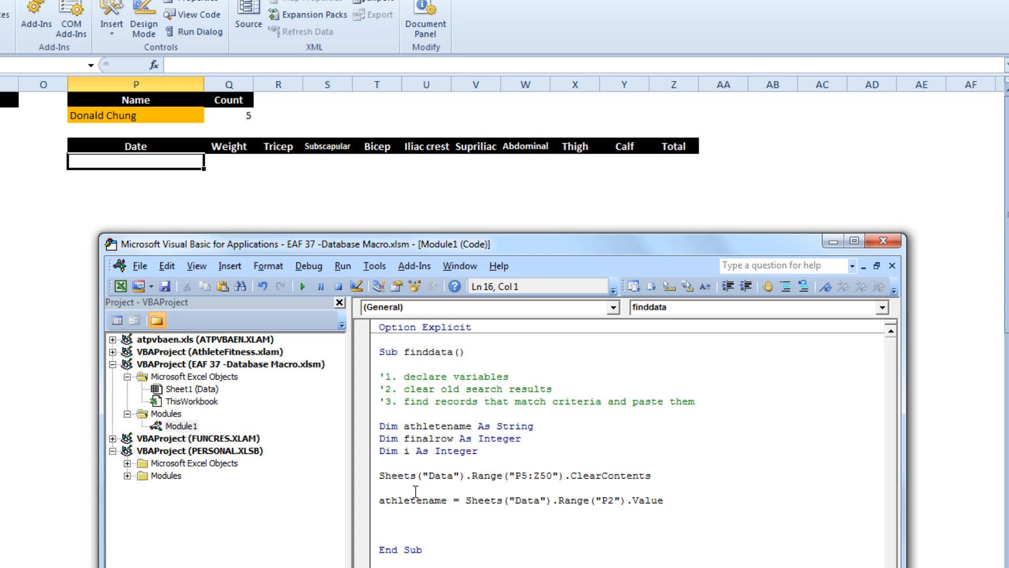
{"action": "type", "text": "Finalrow"}
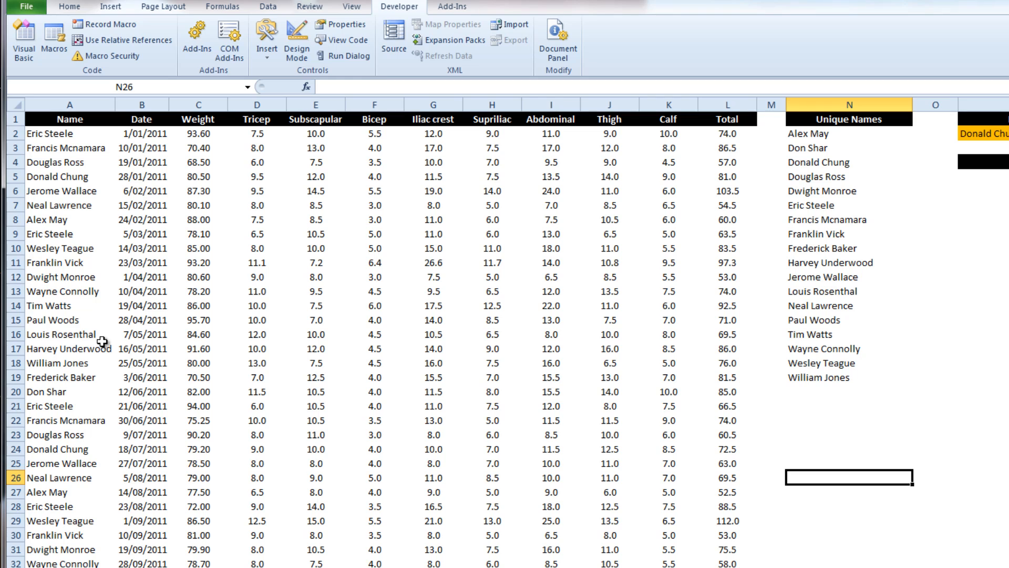
{"action": "left_click", "coordinate": [69, 119]}
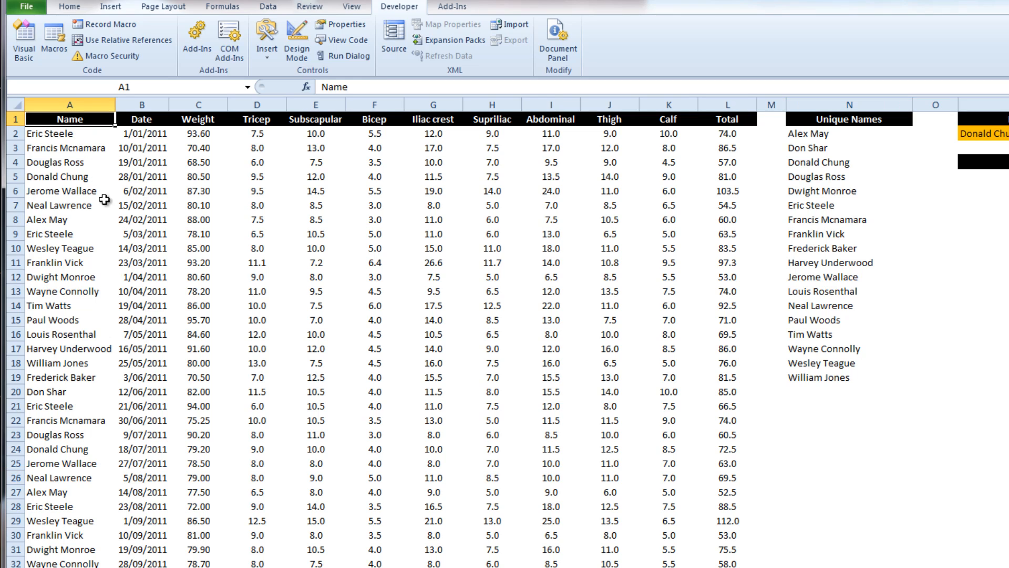
{"action": "mouse_move", "coordinate": [64, 521]}
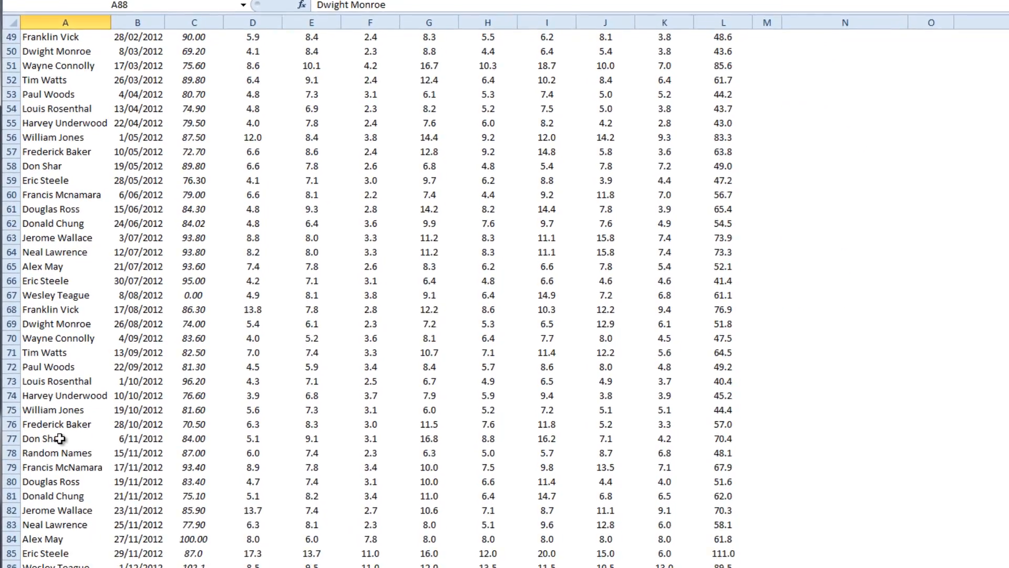
{"action": "scroll", "scroll_direction": "down", "scroll_amount": 3}
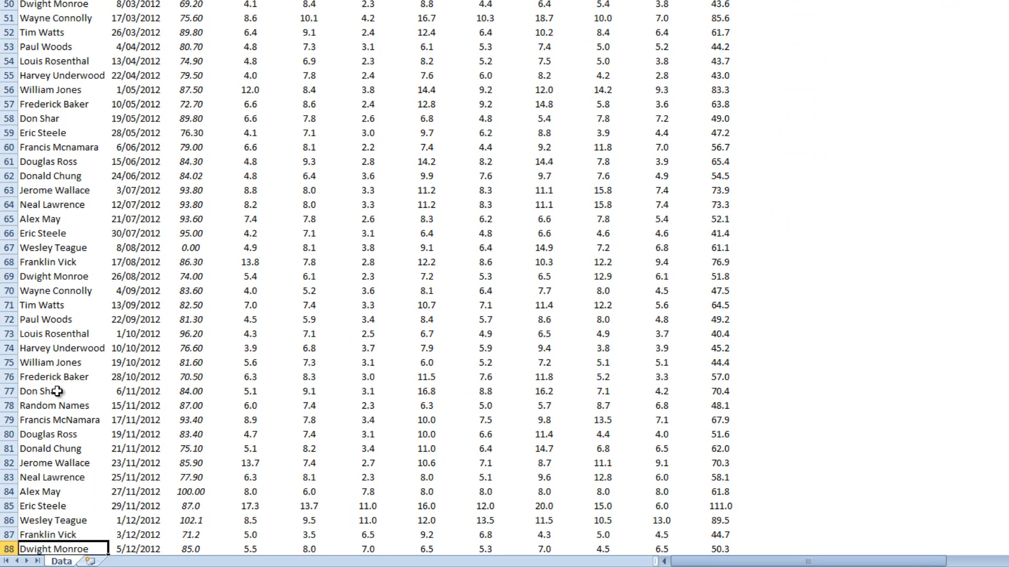
{"action": "scroll", "scroll_direction": "down", "scroll_amount": 3}
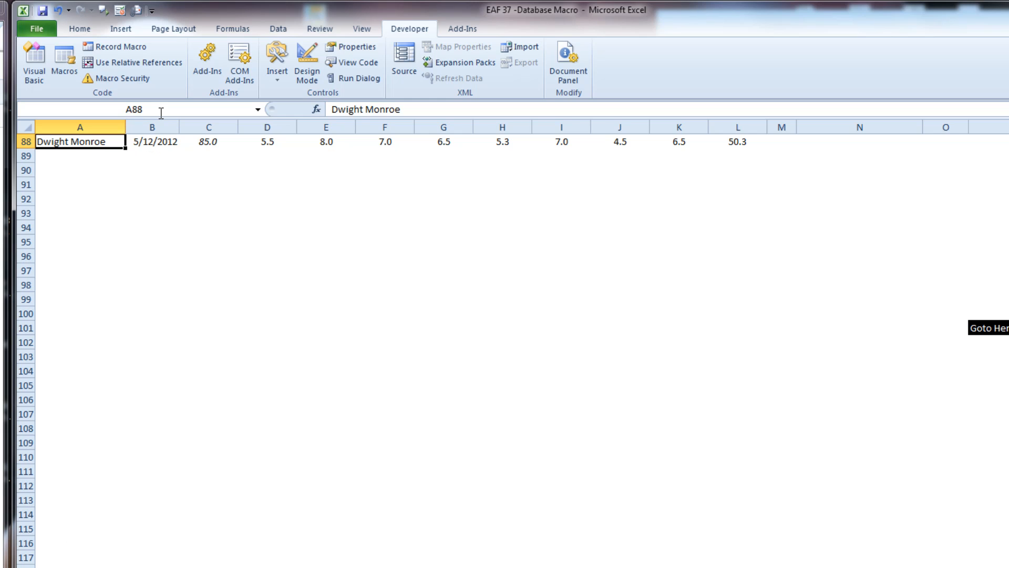
{"action": "type", "text": "a1000"}
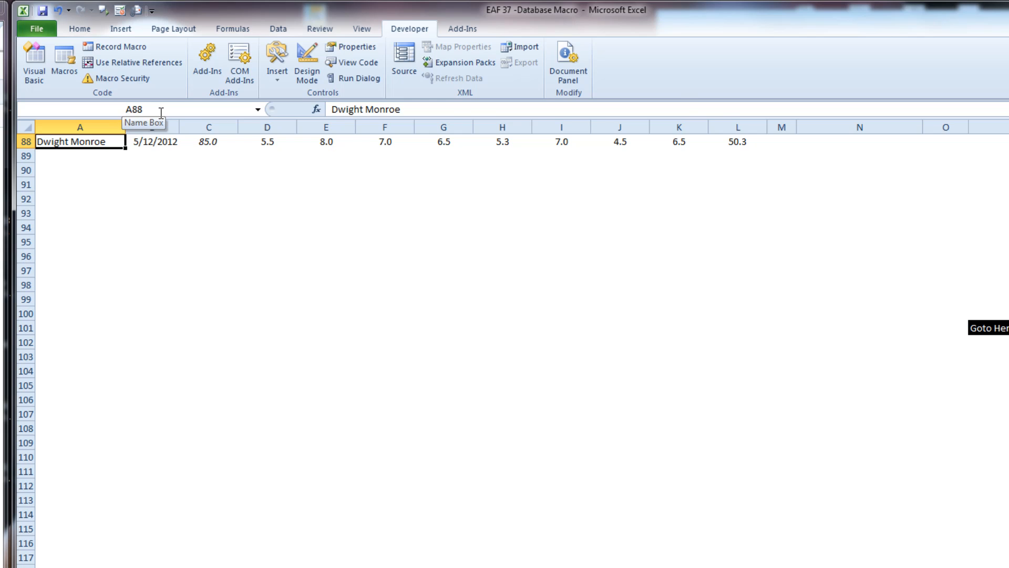
- Return to the finddata code to continue the finalrow assignment from column A
{"action": "left_click", "coordinate": [32, 63]}
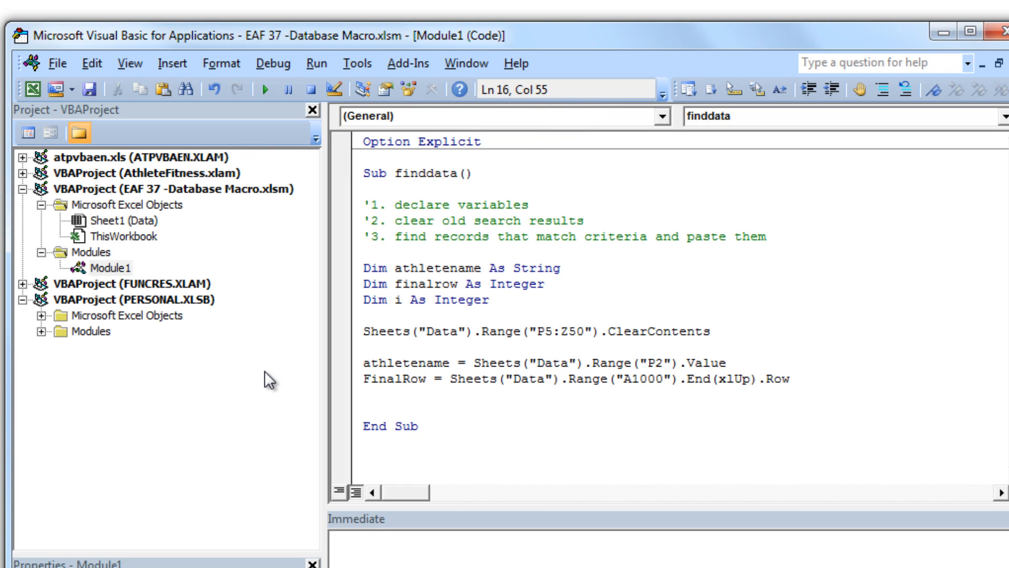
{"action": "mouse_move", "coordinate": [350, 379]}
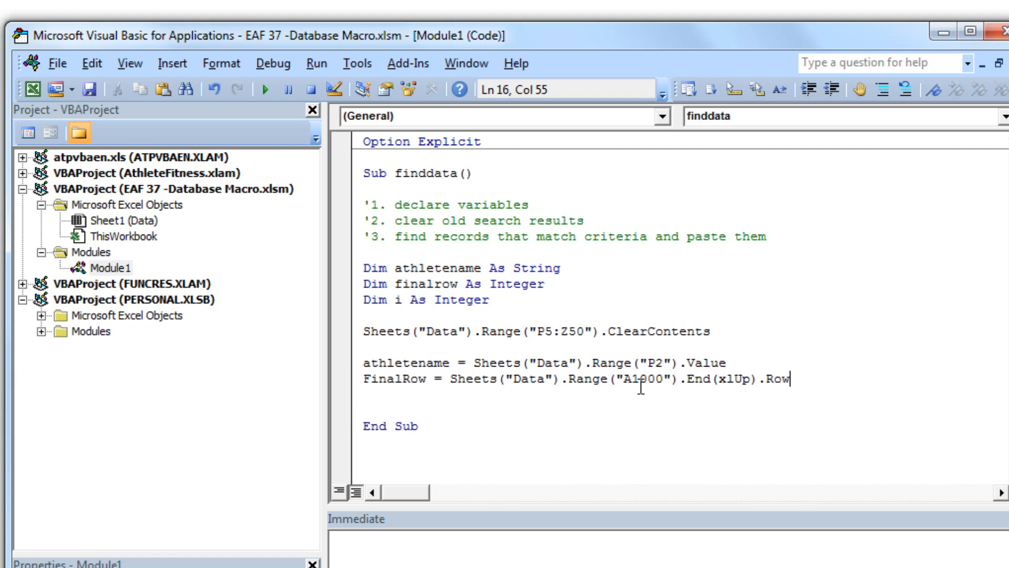
{"action": "type", "text": "or i = 2 To finalrow"}
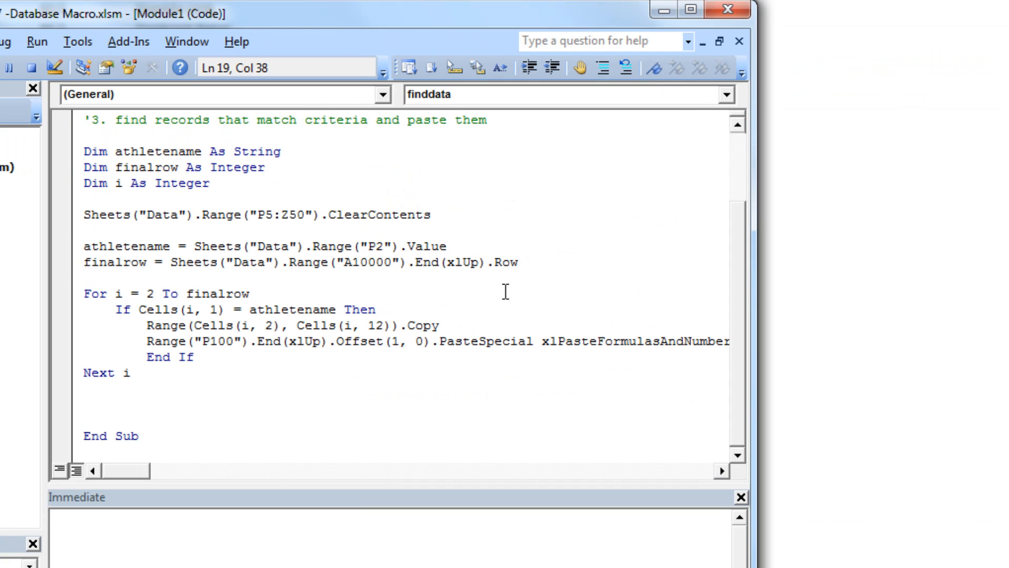
- Add the comment 'row counter after the Dim i As Integer line
{"action": "left_click", "coordinate": [378, 310]}
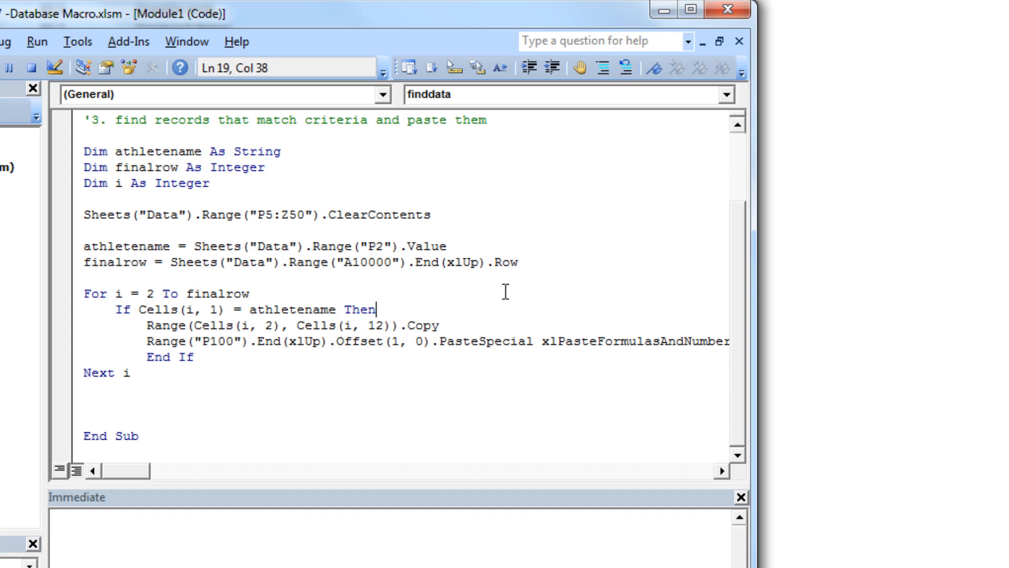
{"action": "type", "text": "'row counter"}
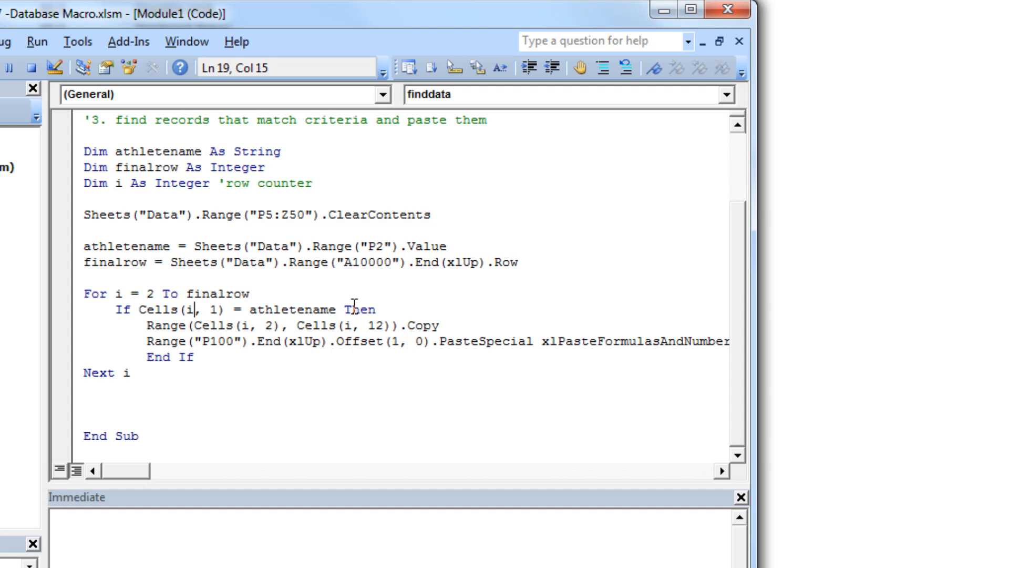
{"action": "mouse_move", "coordinate": [39, 315]}
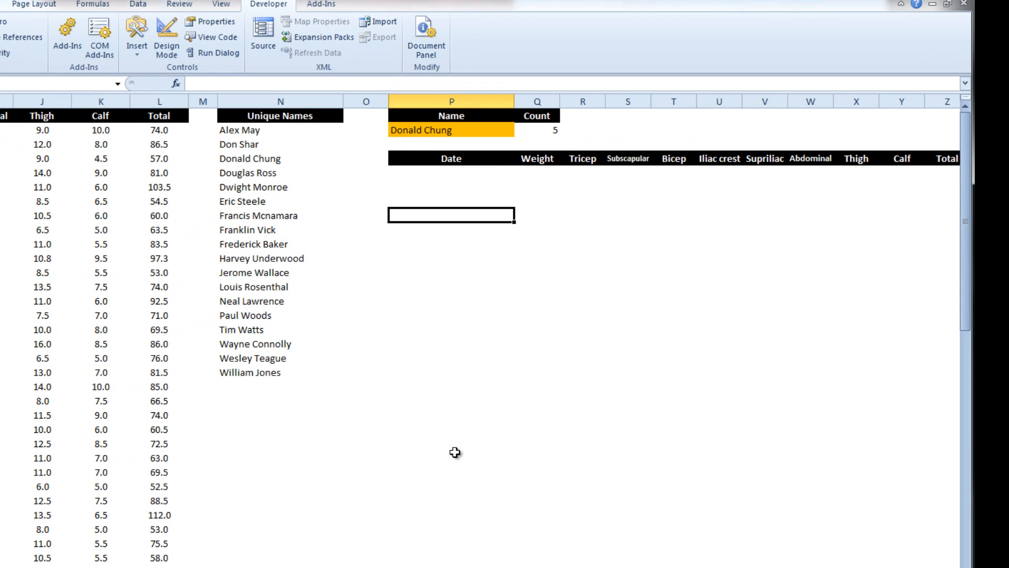
- Scroll to the results area and check its Date through Total headers
{"action": "scroll", "scroll_direction": "down", "scroll_amount": 3}
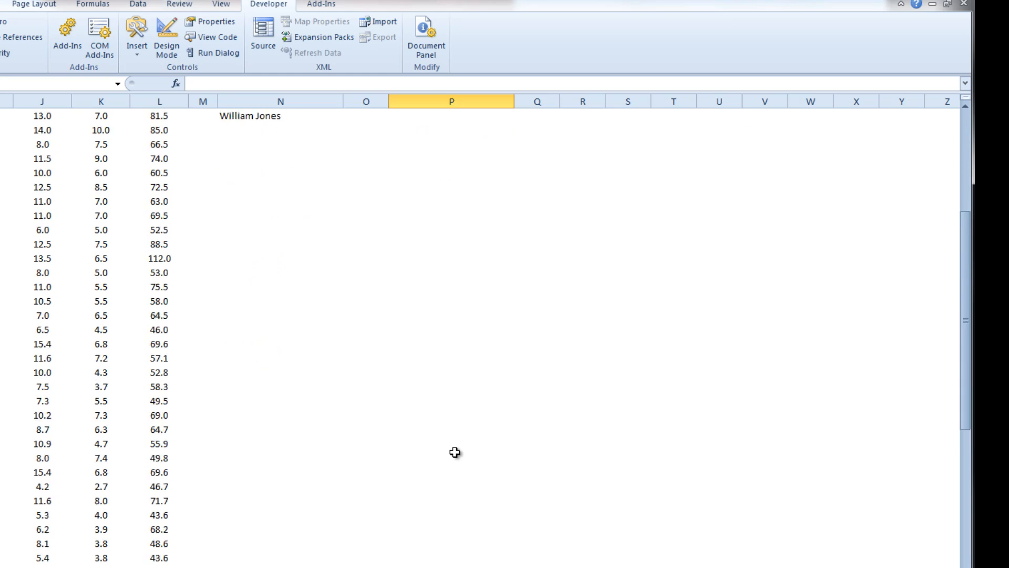
{"action": "scroll", "scroll_direction": "down", "scroll_amount": 3}
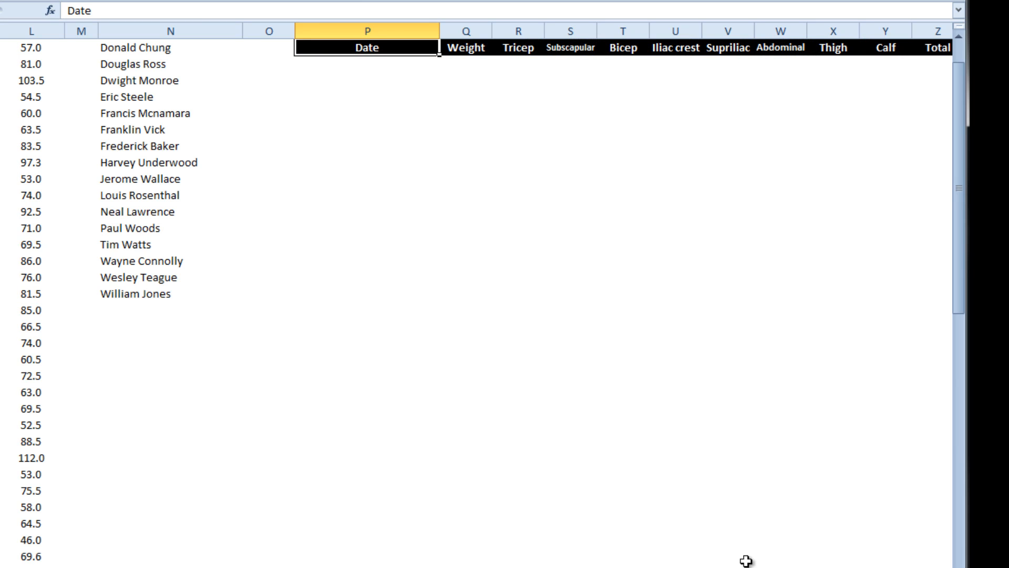
{"action": "left_click", "coordinate": [367, 64]}
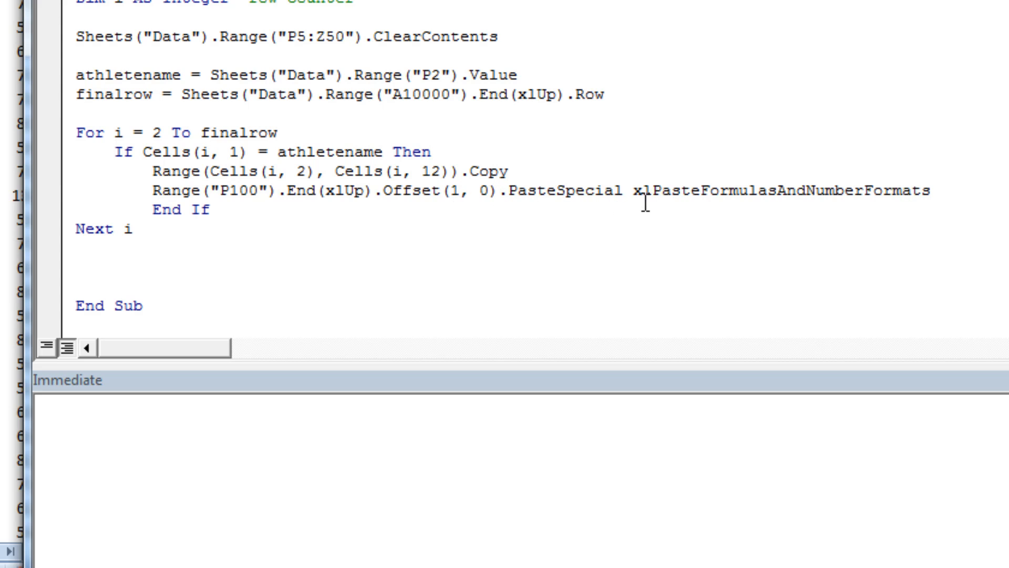
{"action": "mouse_move", "coordinate": [760, 194]}
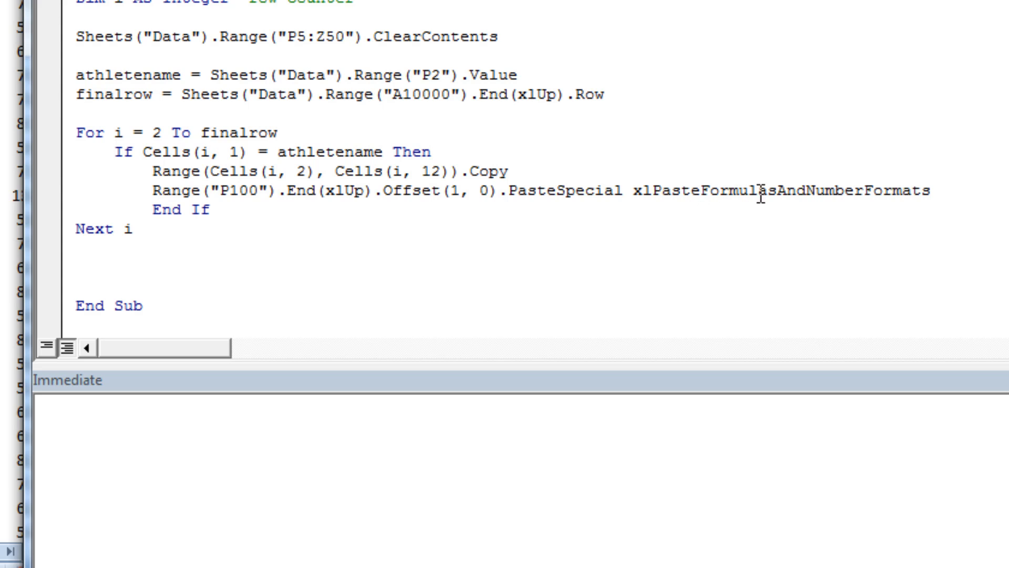
{"action": "mouse_move", "coordinate": [315, 222]}
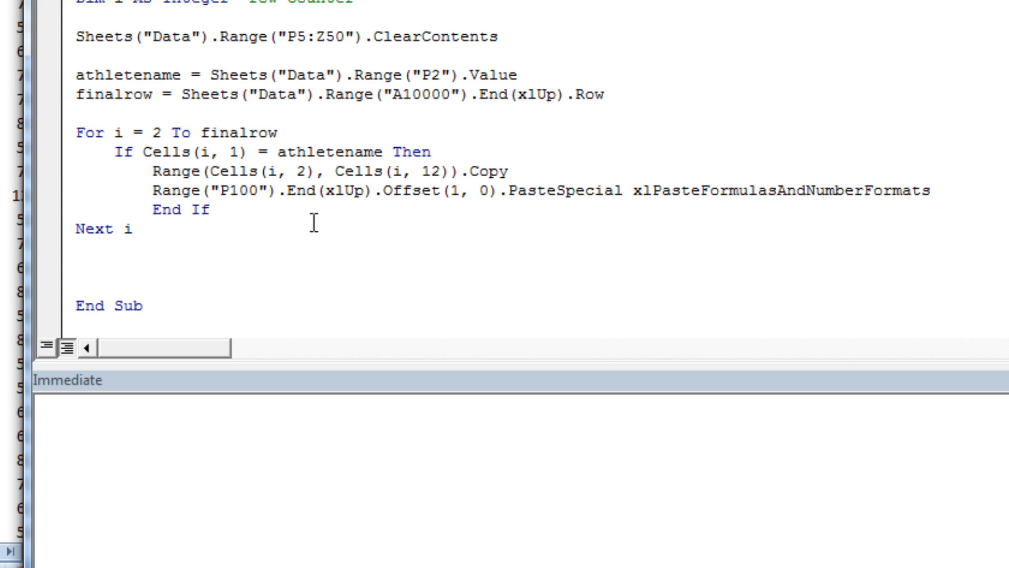
{"action": "mouse_move", "coordinate": [359, 232]}
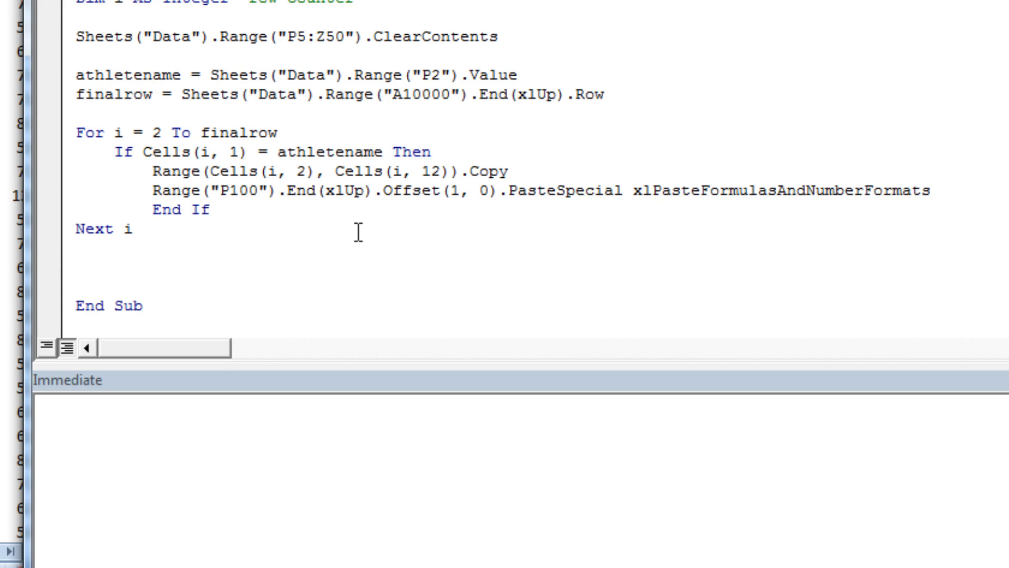
{"action": "mouse_move", "coordinate": [310, 305]}
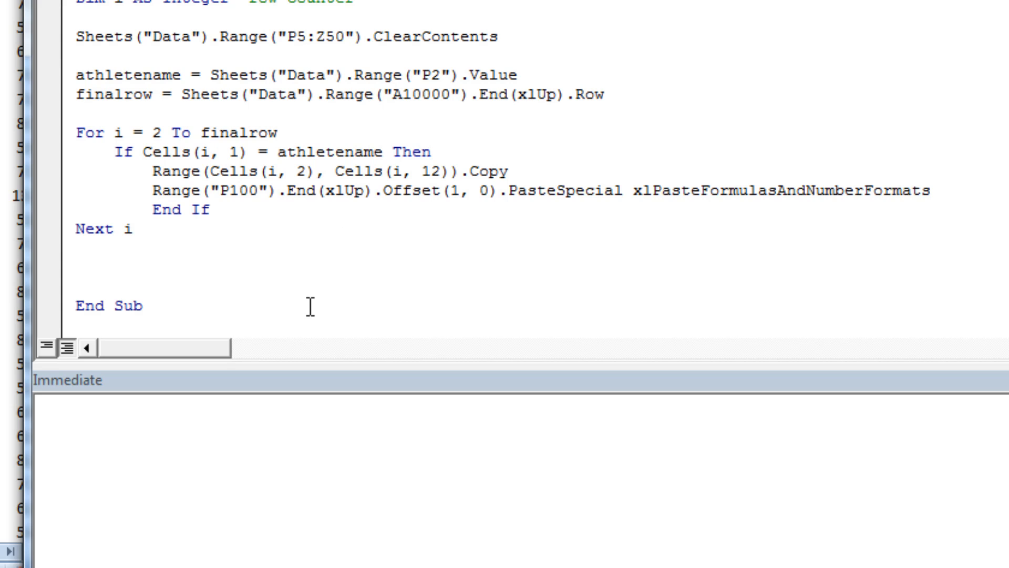
{"action": "mouse_move", "coordinate": [233, 75]}
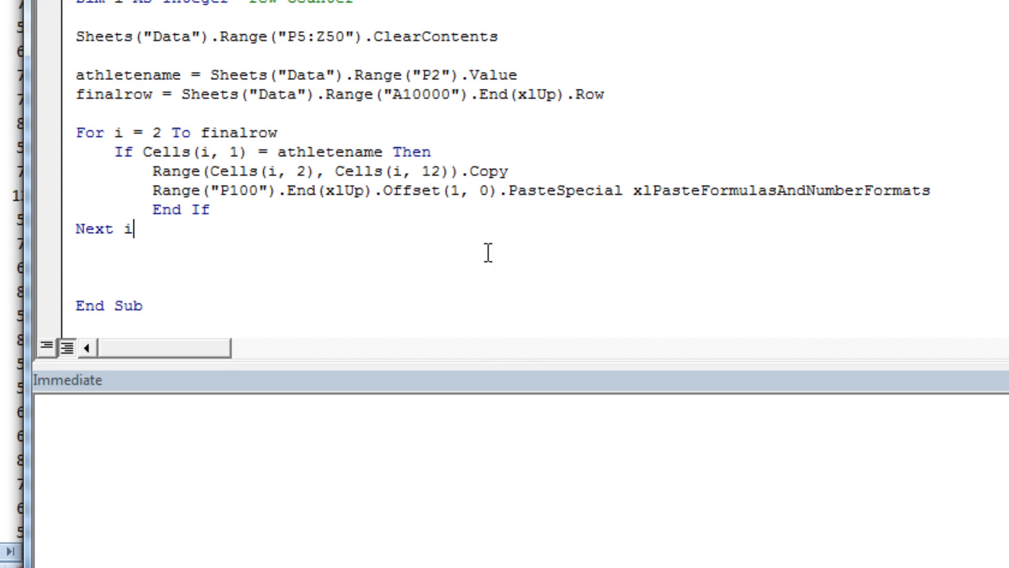
{"action": "mouse_move", "coordinate": [867, 265]}
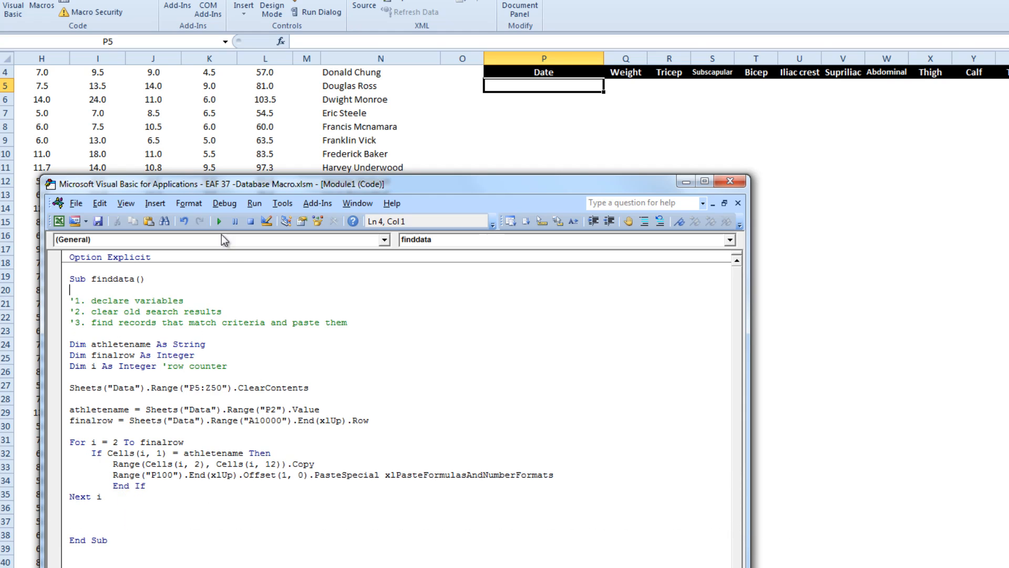
- Run finddata to paste the athlete's five records (28/01/2011 to 21/11/2012) into P5:Z9
{"action": "left_click", "coordinate": [240, 221]}
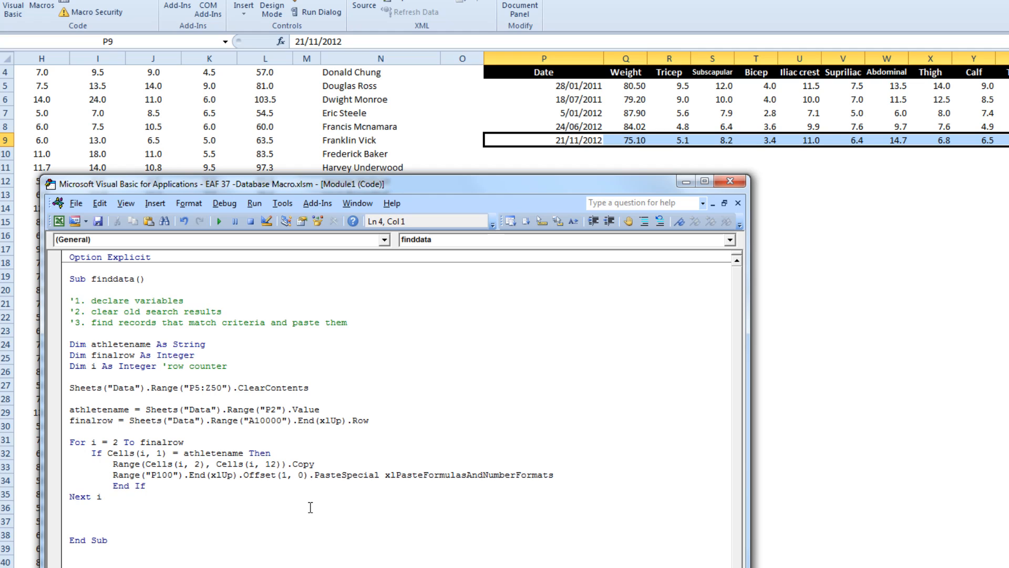
{"action": "mouse_move", "coordinate": [452, 155]}
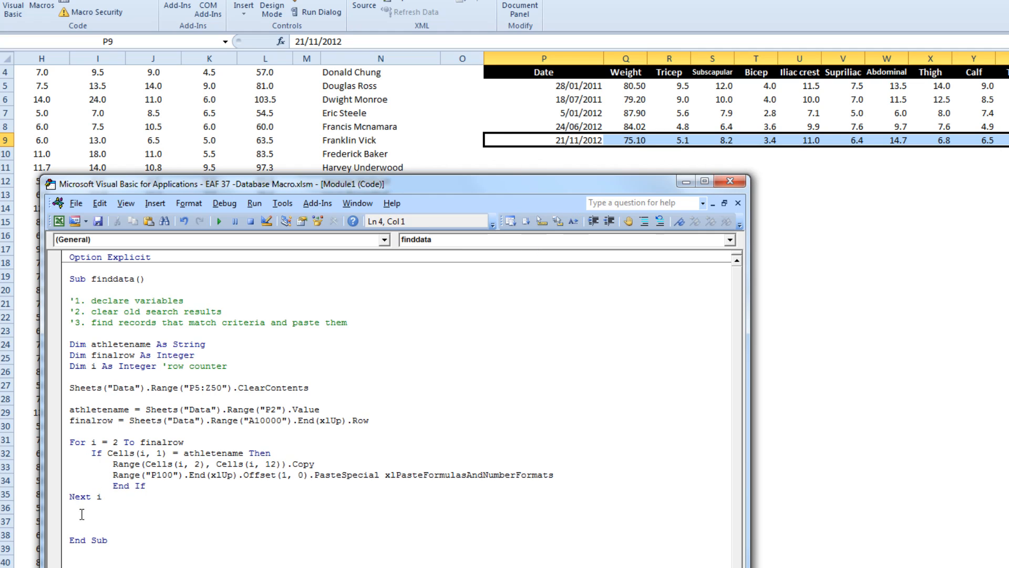
- Add range("P2").select after the loop in the finddata macro
{"action": "type", "text": "r"}
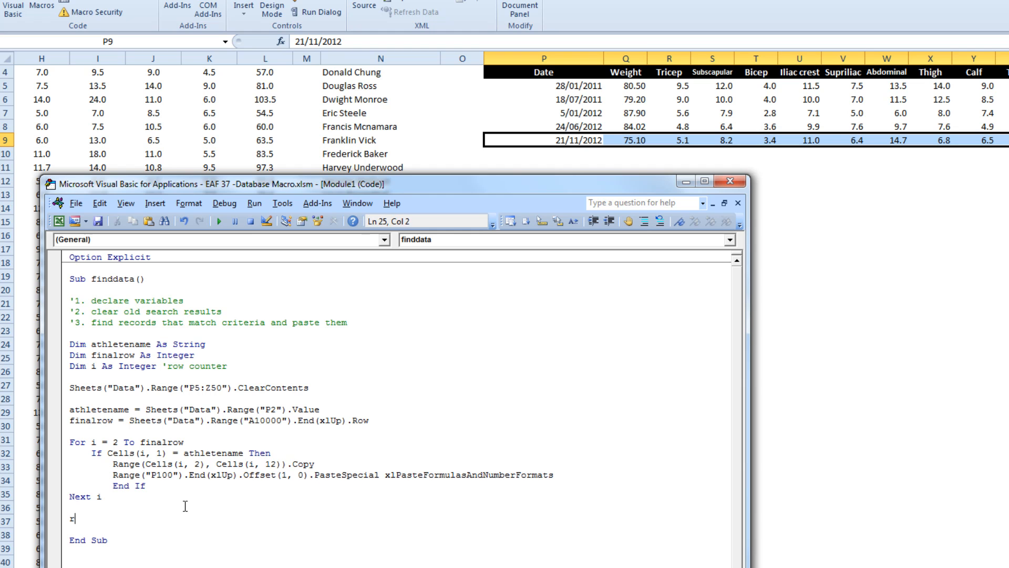
{"action": "type", "text": "ange("}
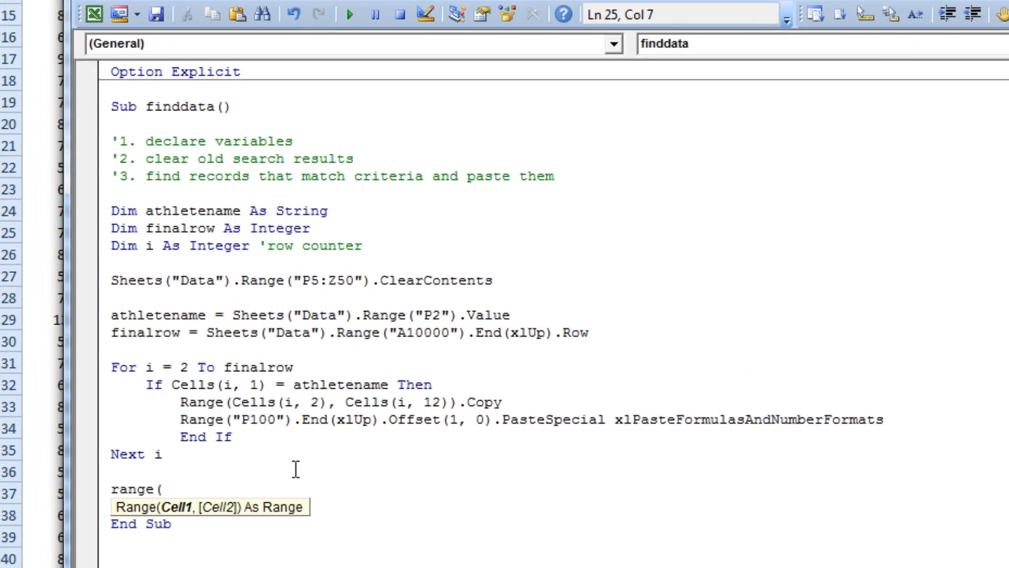
{"action": "type", "text": "\"P2\")"}
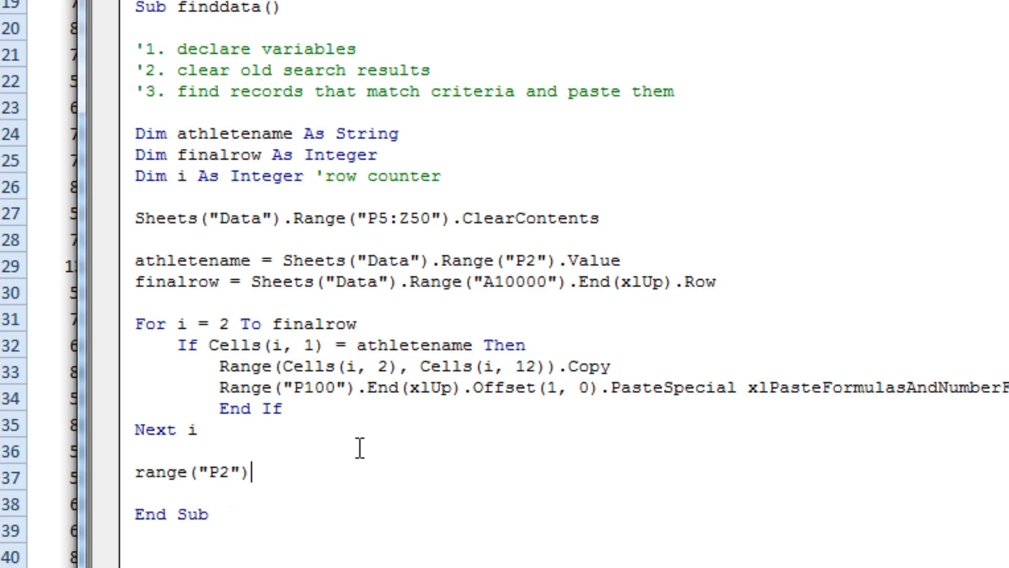
{"action": "type", "text": ".select"}
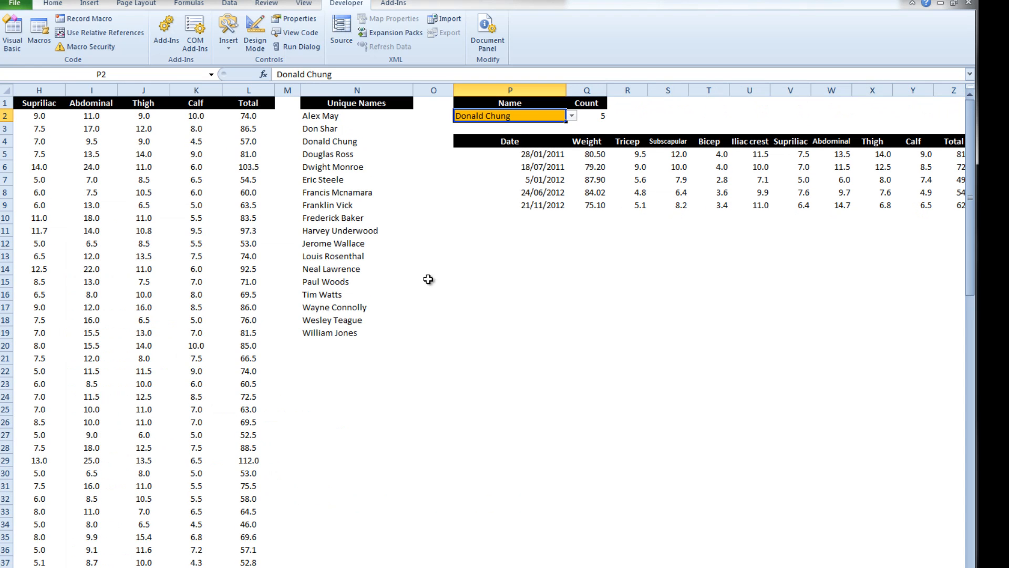
{"action": "mouse_move", "coordinate": [115, 382]}
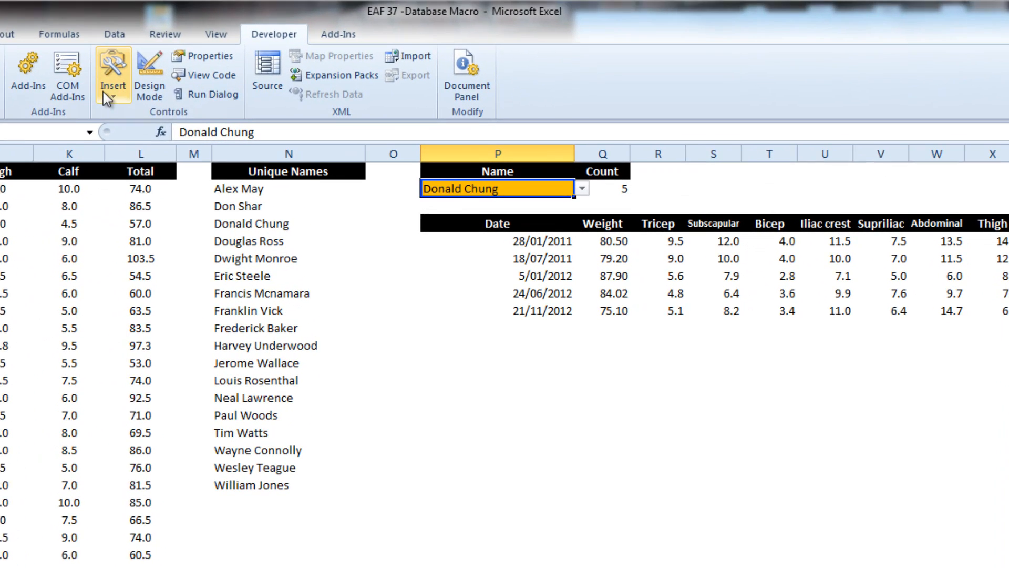
- Insert a Form Controls button on the Data sheet, opening Assign Macro
{"action": "left_click", "coordinate": [112, 77]}
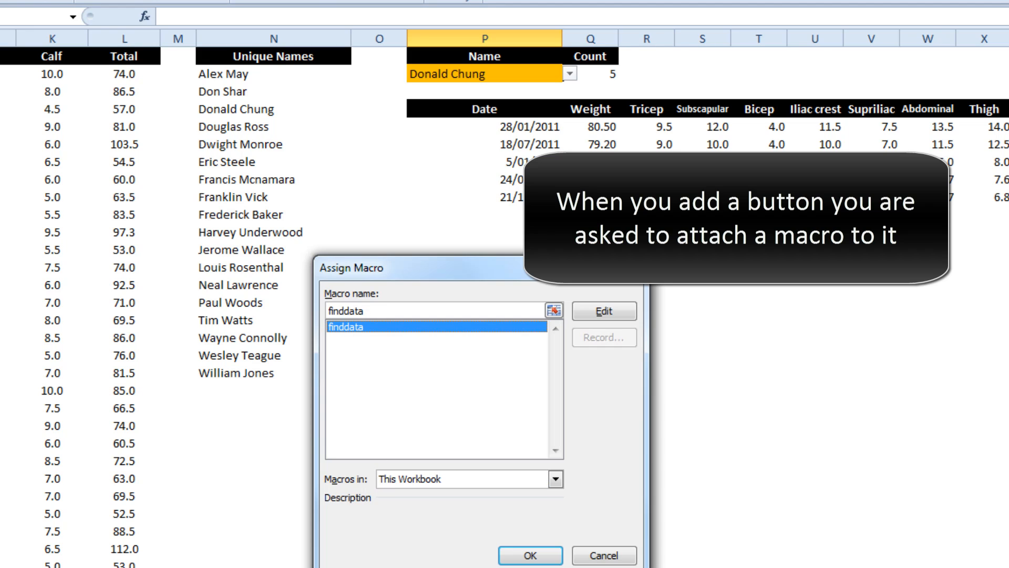
{"action": "mouse_move", "coordinate": [379, 347]}
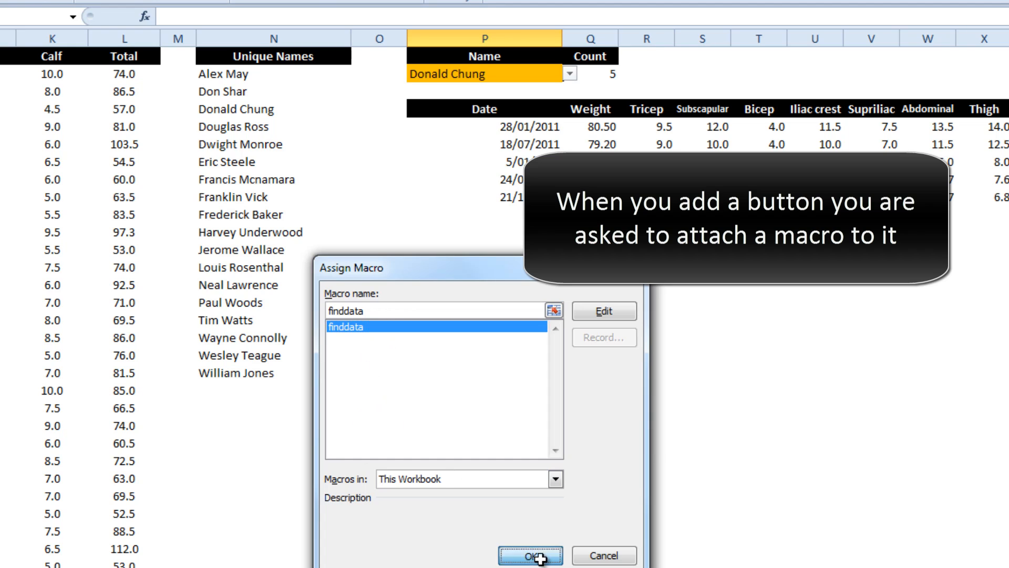
- Assign finddata to the new button and relabel it 'Find Data'
{"action": "left_click", "coordinate": [531, 555]}
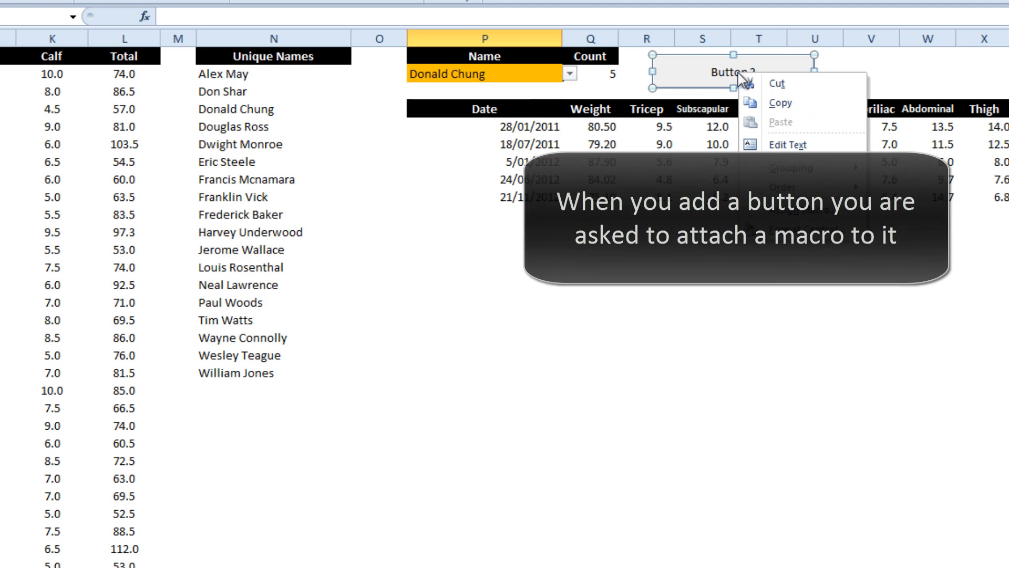
{"action": "left_click", "coordinate": [786, 144]}
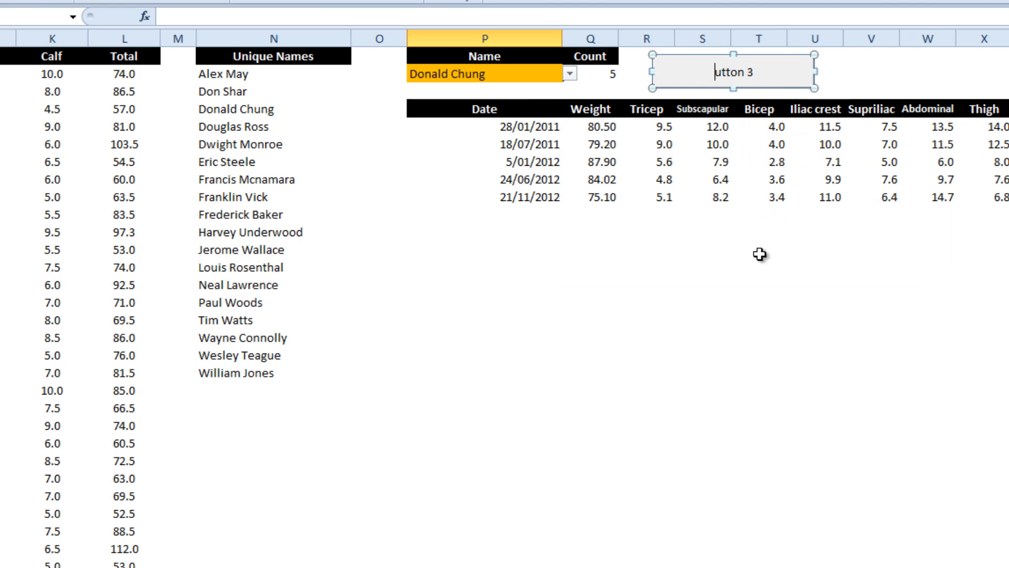
{"action": "type", "text": "Find Data"}
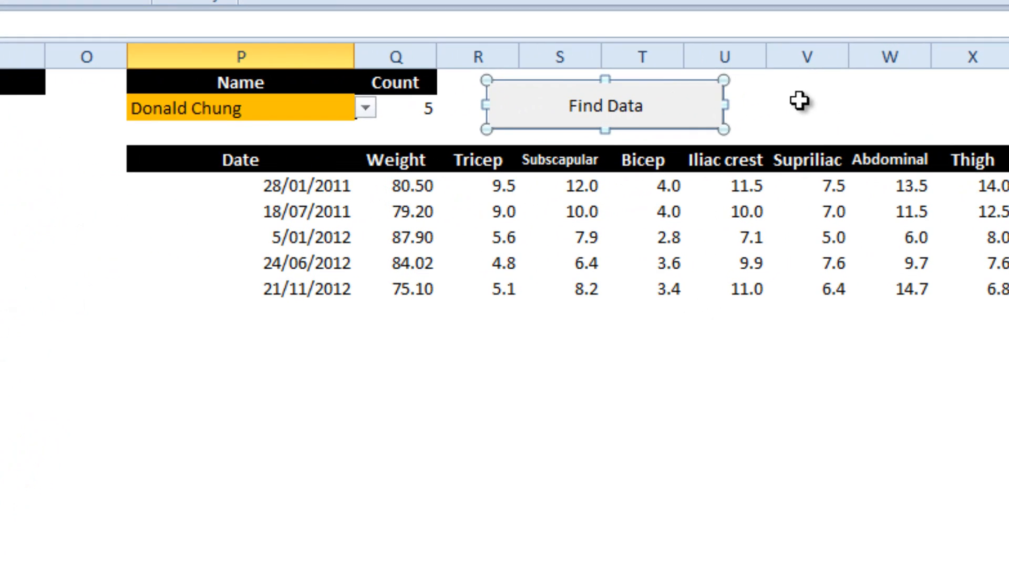
{"action": "left_click", "coordinate": [238, 107]}
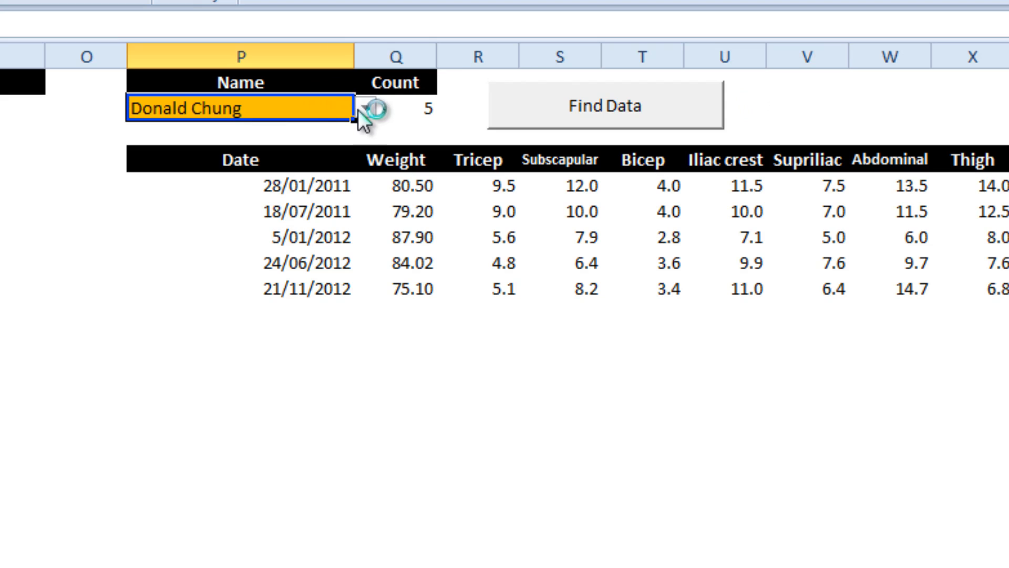
{"action": "left_click", "coordinate": [366, 106]}
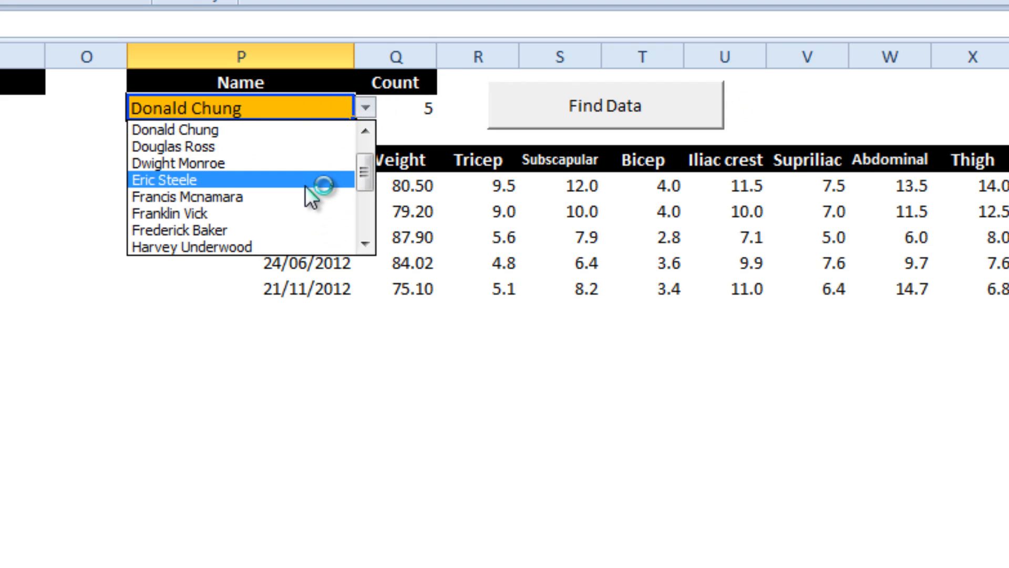
{"action": "left_click", "coordinate": [169, 213]}
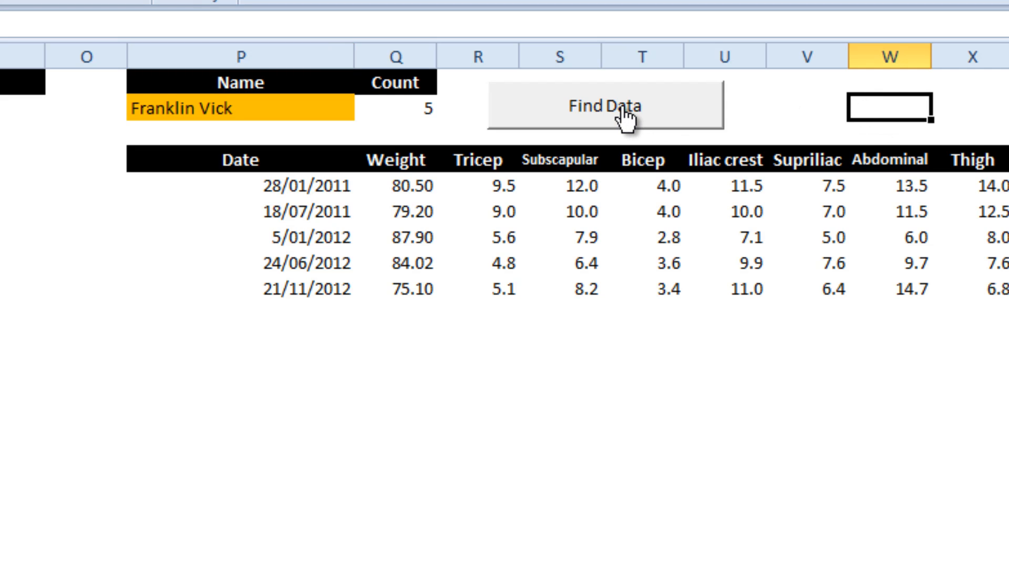
{"action": "left_click", "coordinate": [604, 105]}
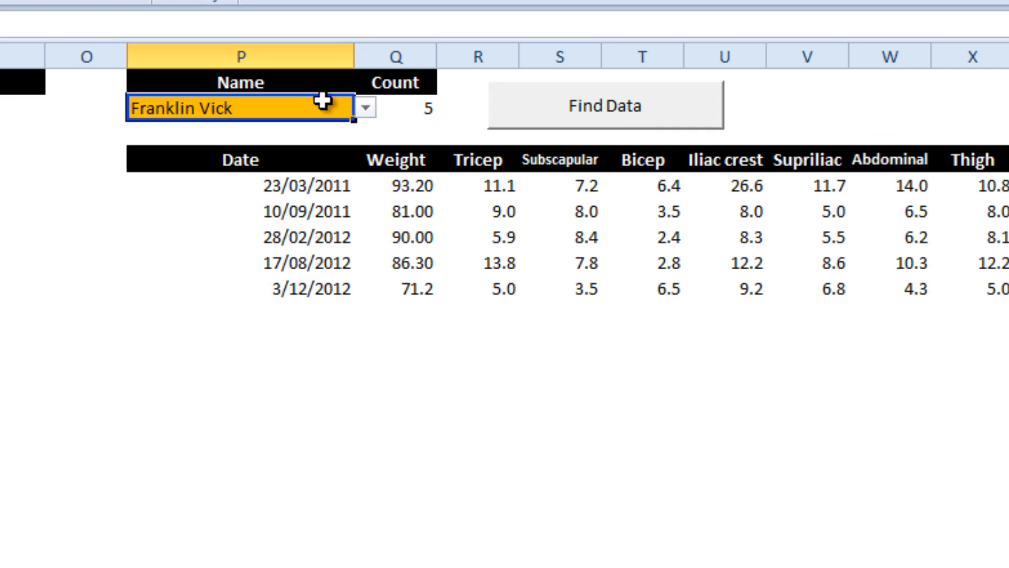
{"action": "left_click", "coordinate": [365, 107]}
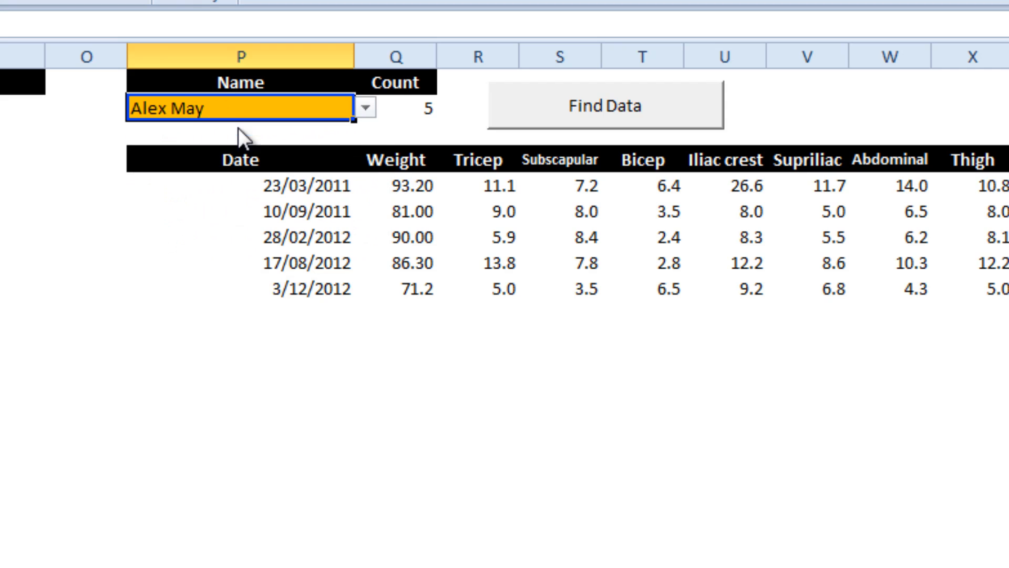
{"action": "left_click", "coordinate": [604, 106]}
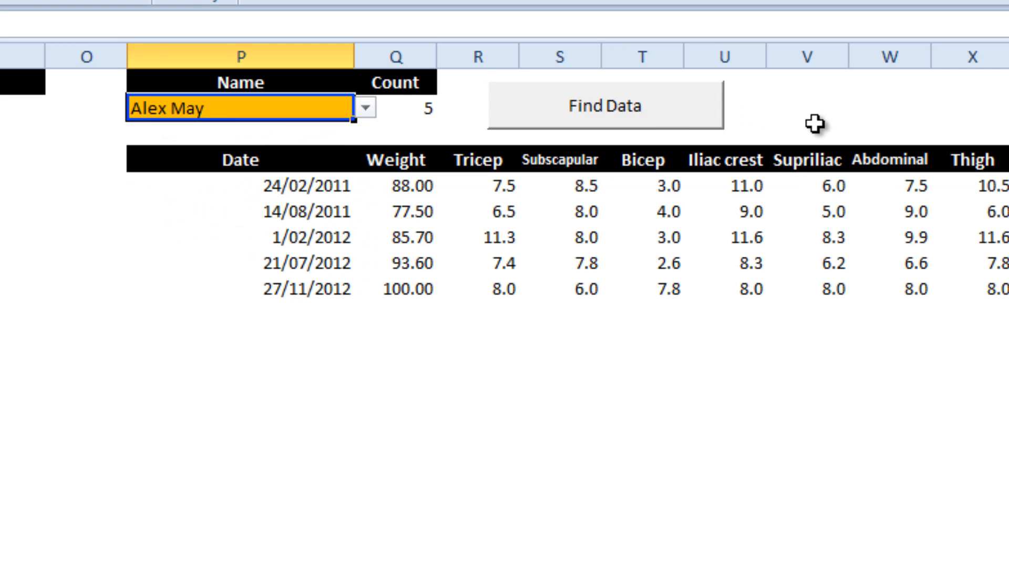
{"action": "left_click", "coordinate": [365, 107]}
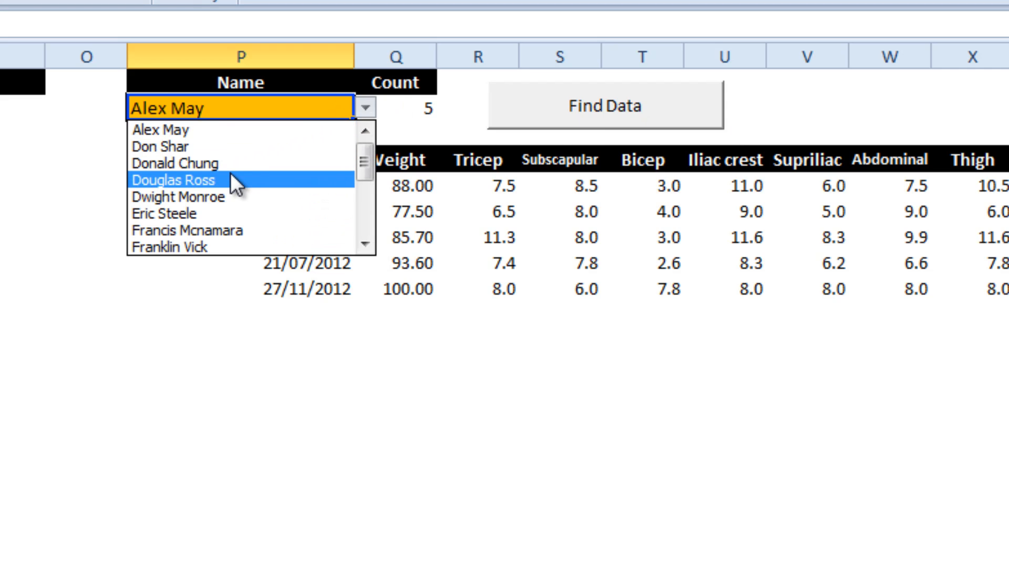
{"action": "left_click", "coordinate": [178, 180]}
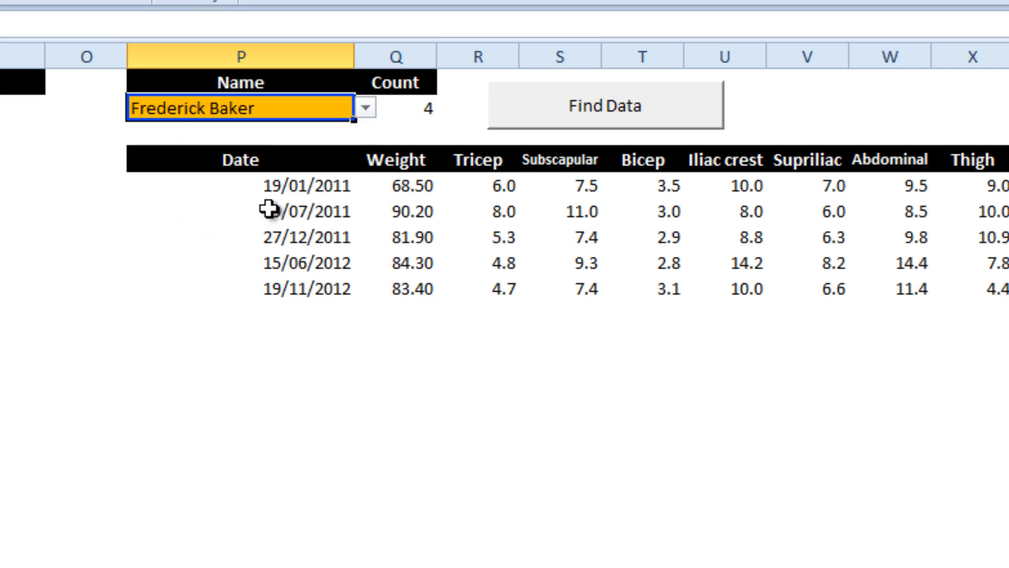
{"action": "left_click", "coordinate": [603, 105]}
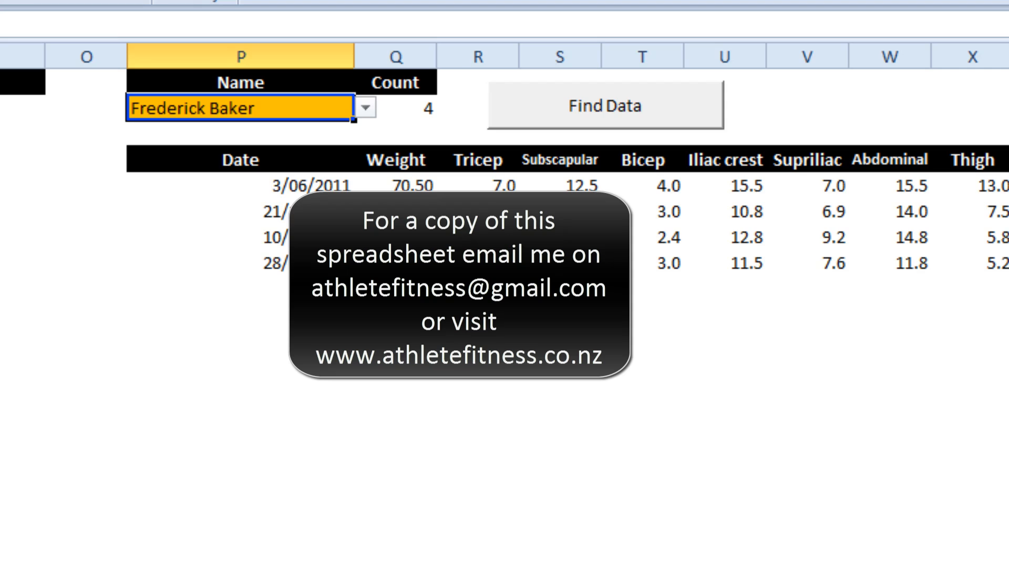
{"action": "mouse_move", "coordinate": [325, 86]}
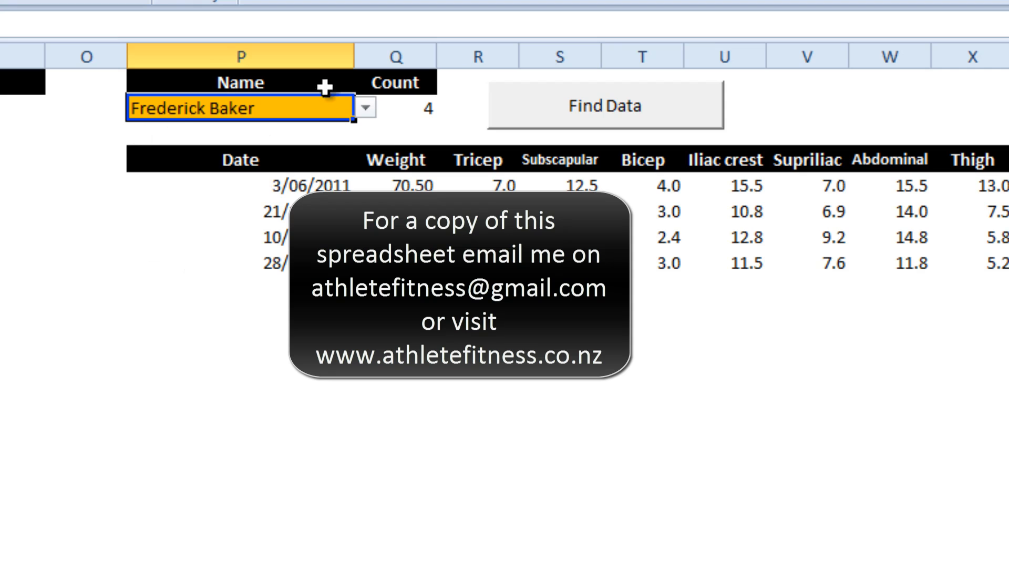